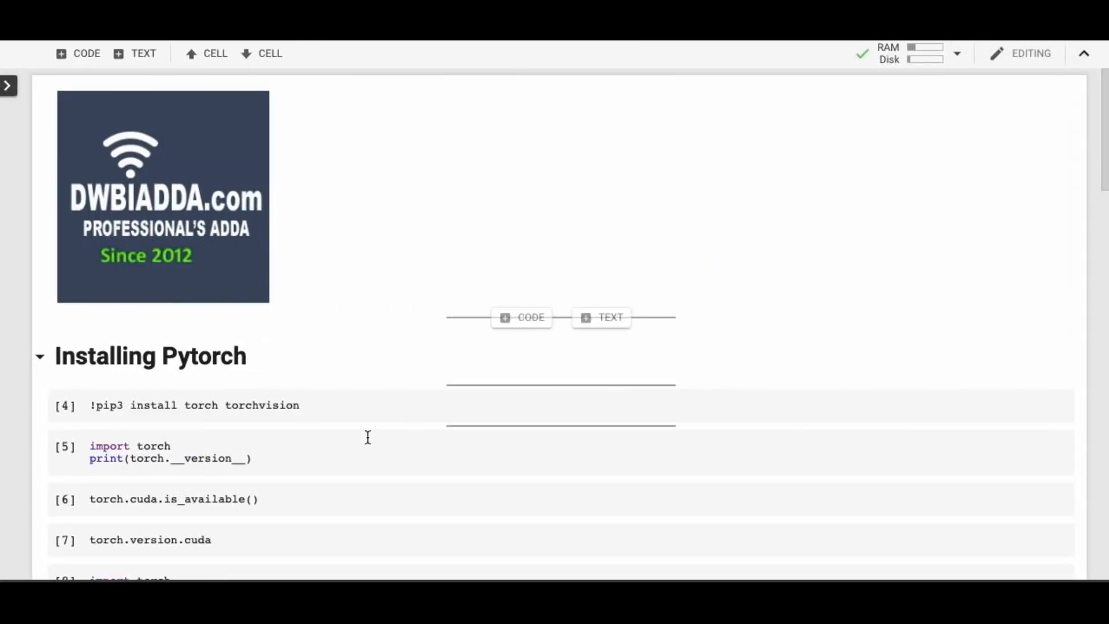
mouse_move(325, 406)
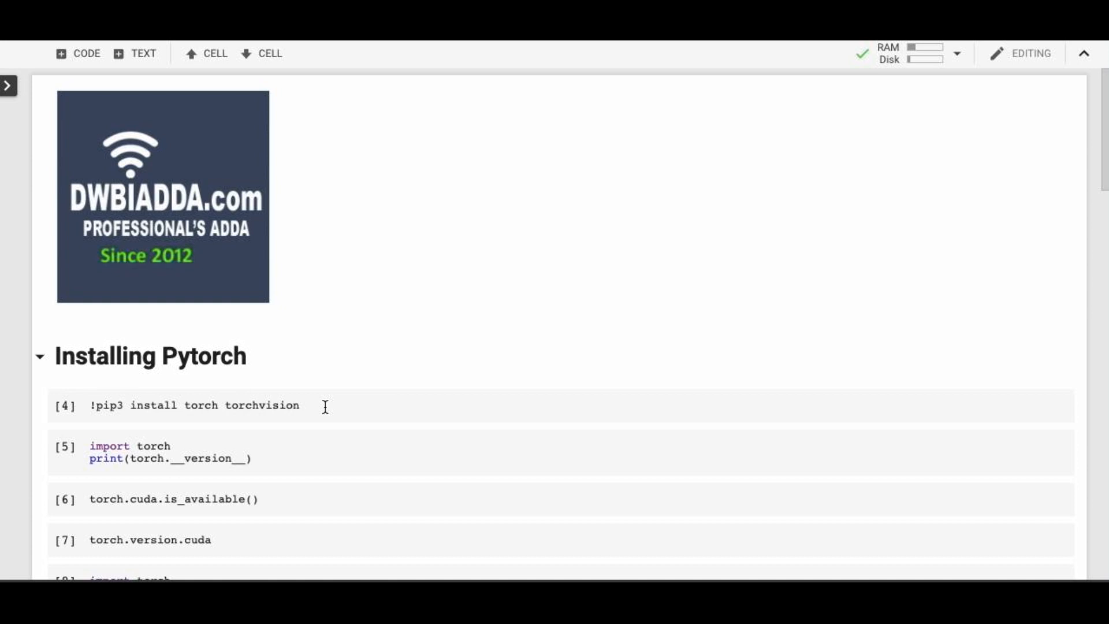
Step: Run the !pip3 install torch torchvision cell under Installing Pytorch
scroll("down", 3)
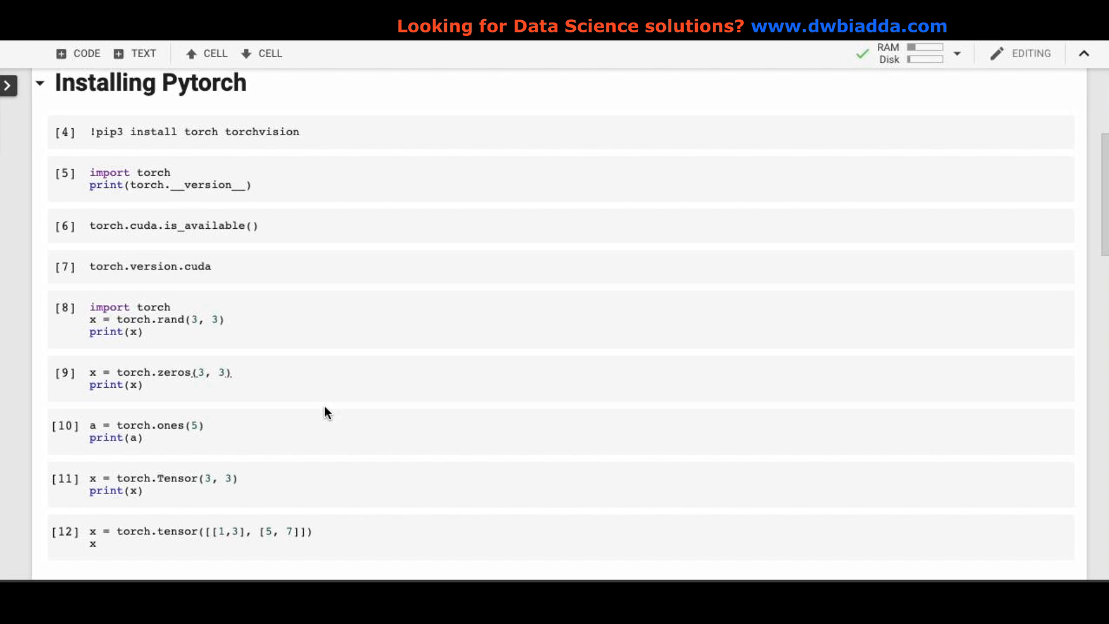
mouse_move(305, 219)
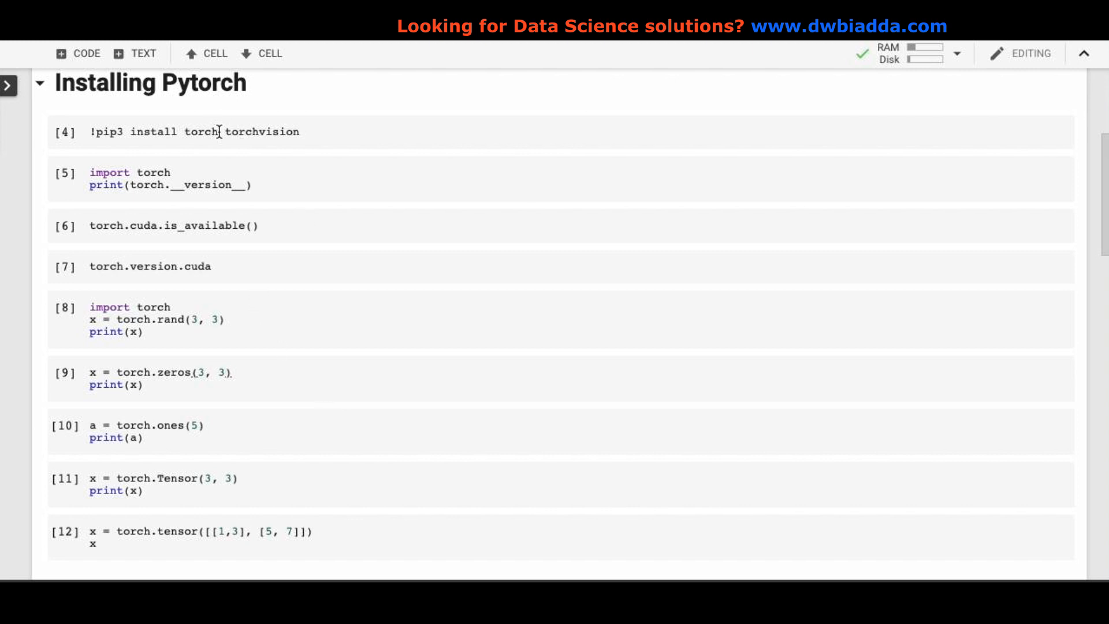
mouse_move(335, 152)
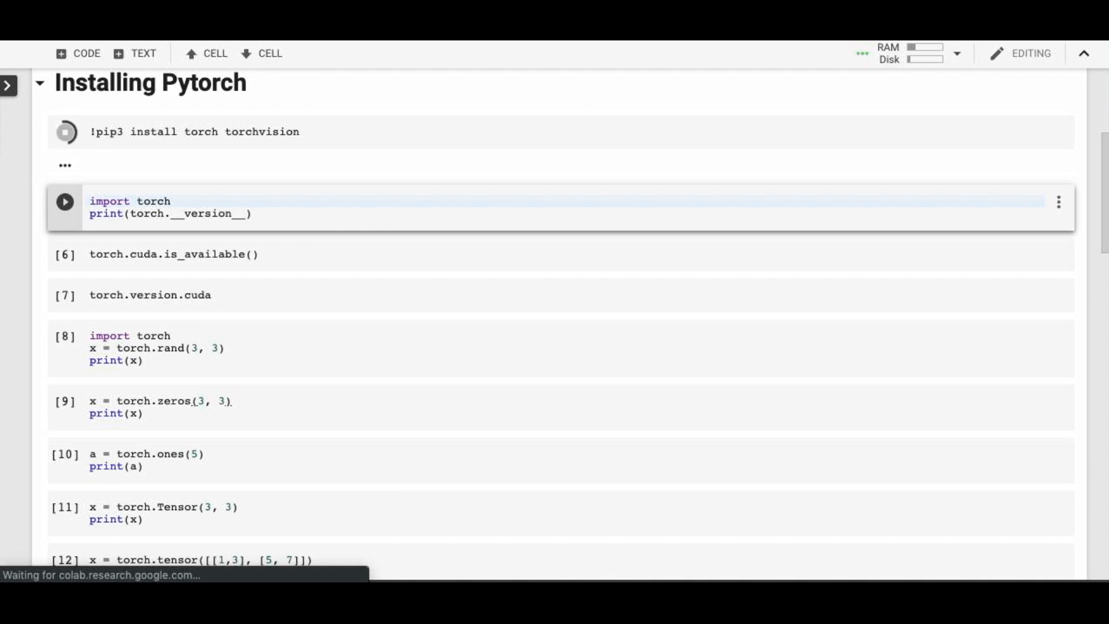
Step: Run the import/version, cuda.is_available and version.cuda cells, showing 1.1.0, True and '10.0.130'
left_click(65, 131)
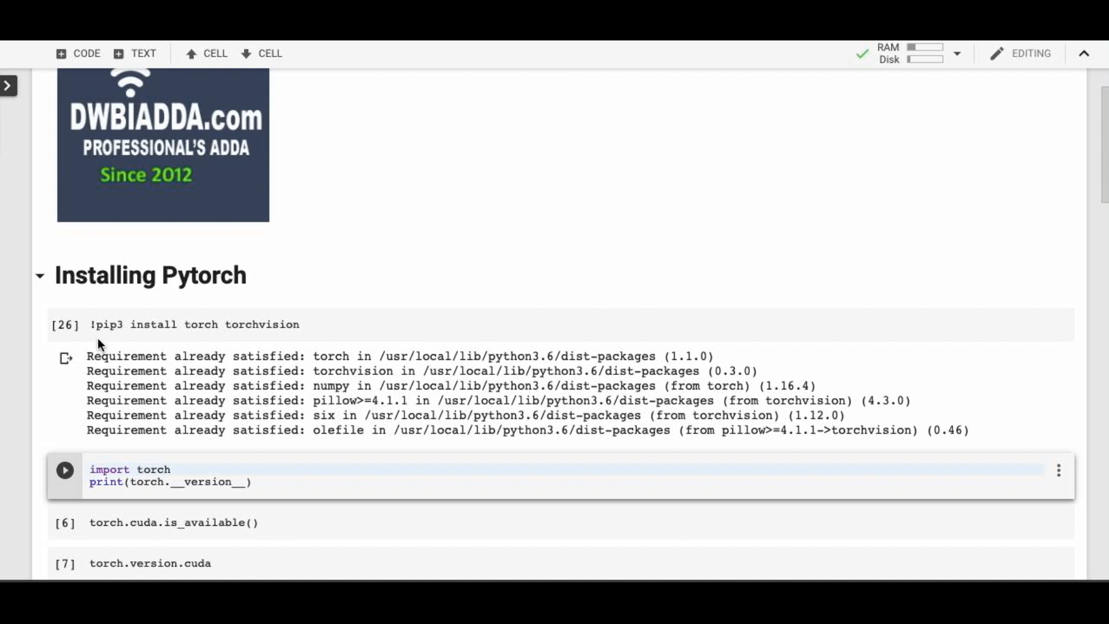
mouse_move(119, 350)
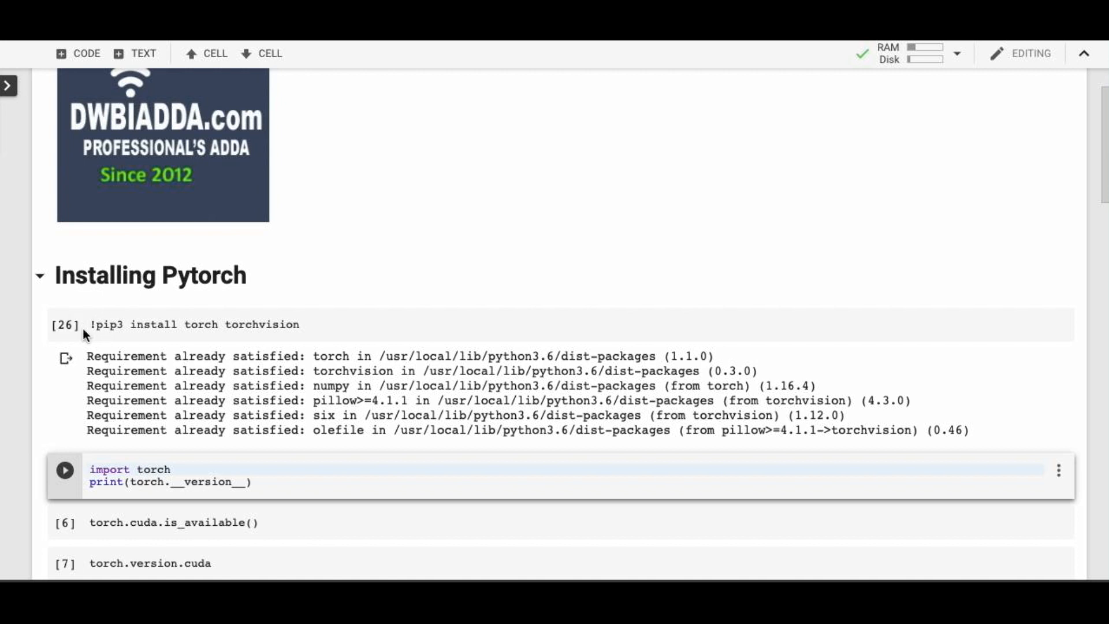
mouse_move(101, 347)
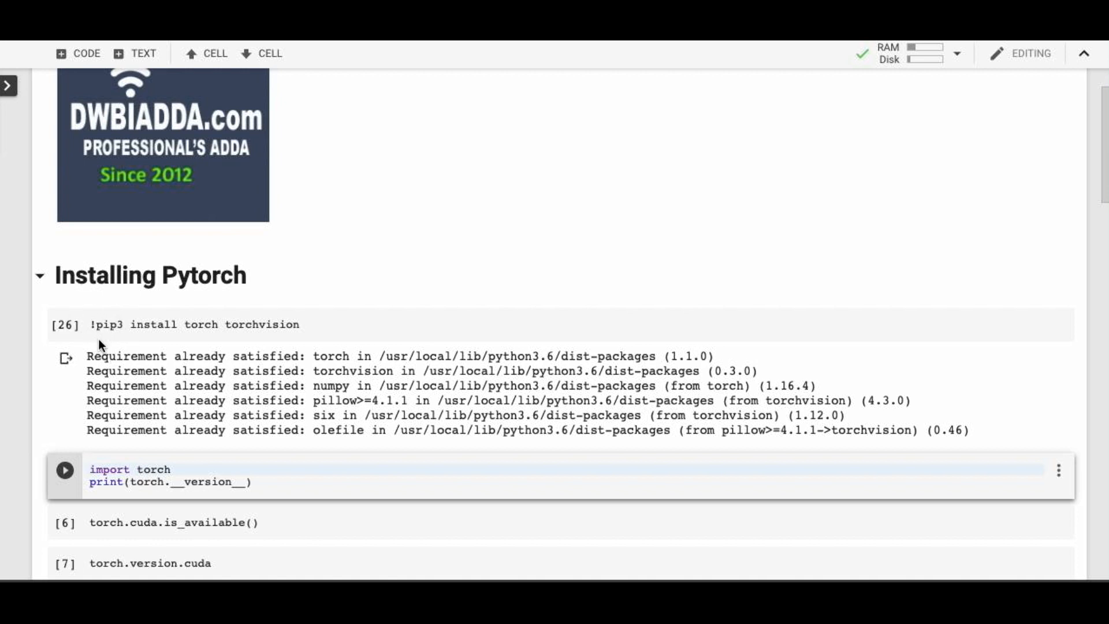
scroll("down", 3)
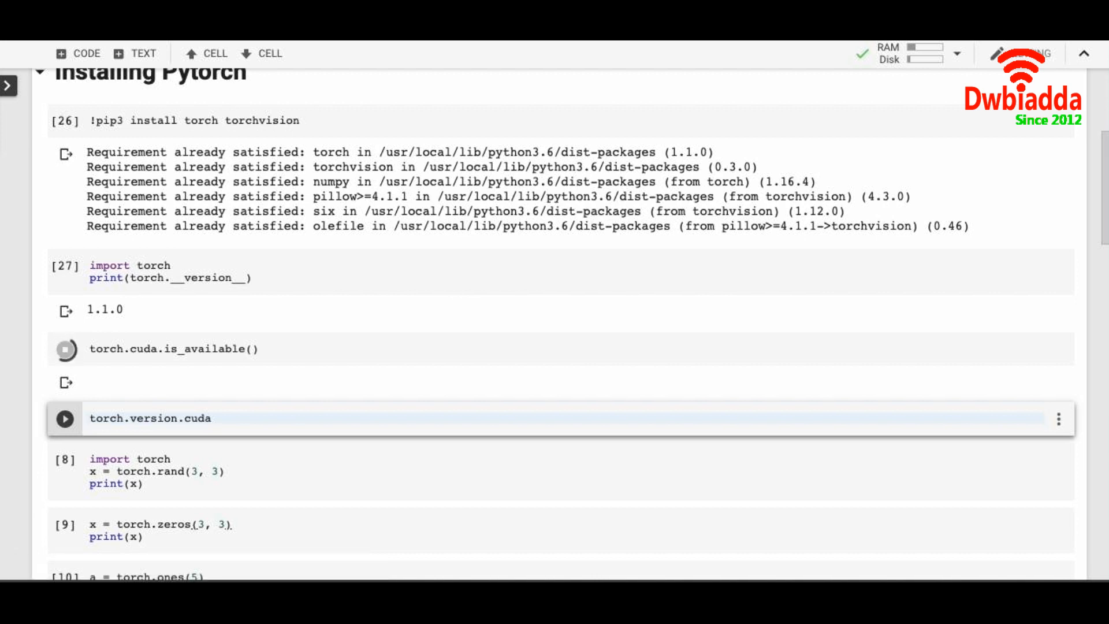
left_click(64, 348)
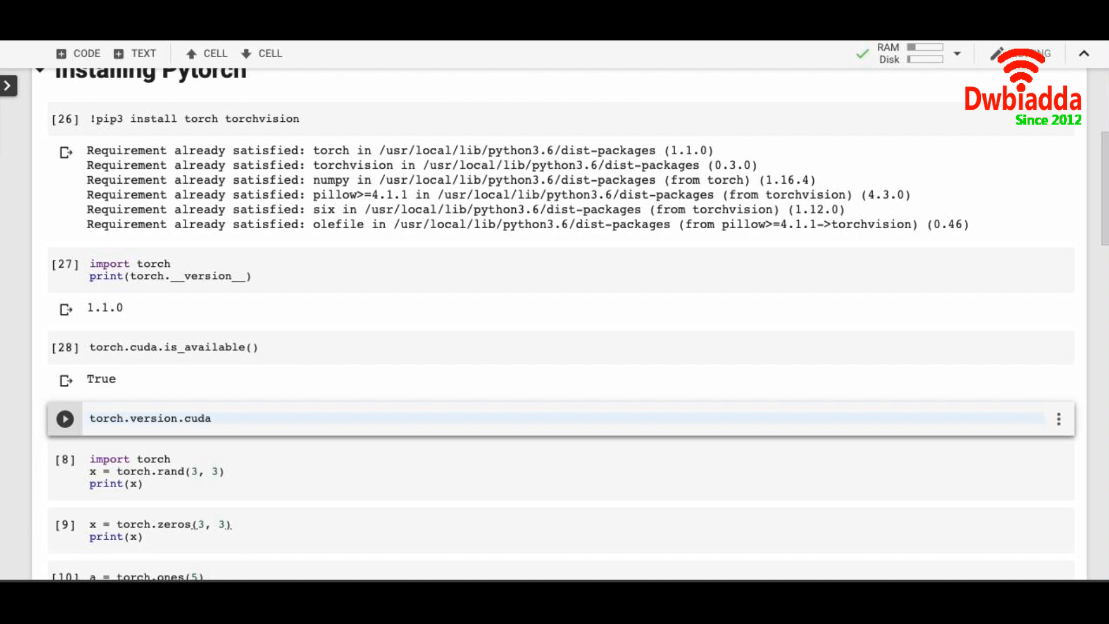
left_click(90, 418)
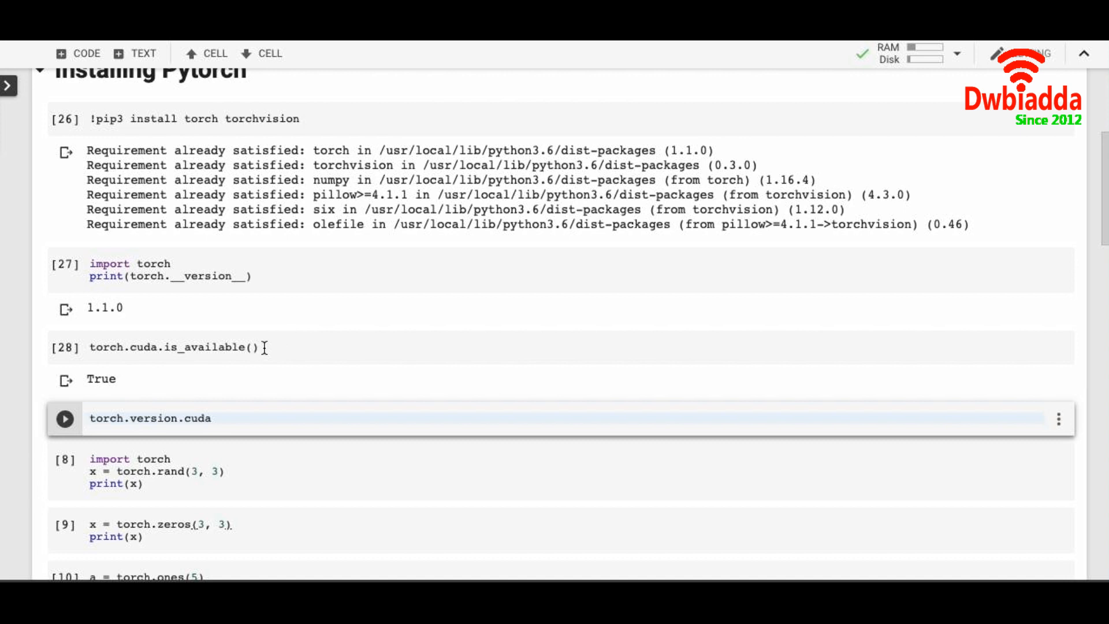
mouse_move(163, 399)
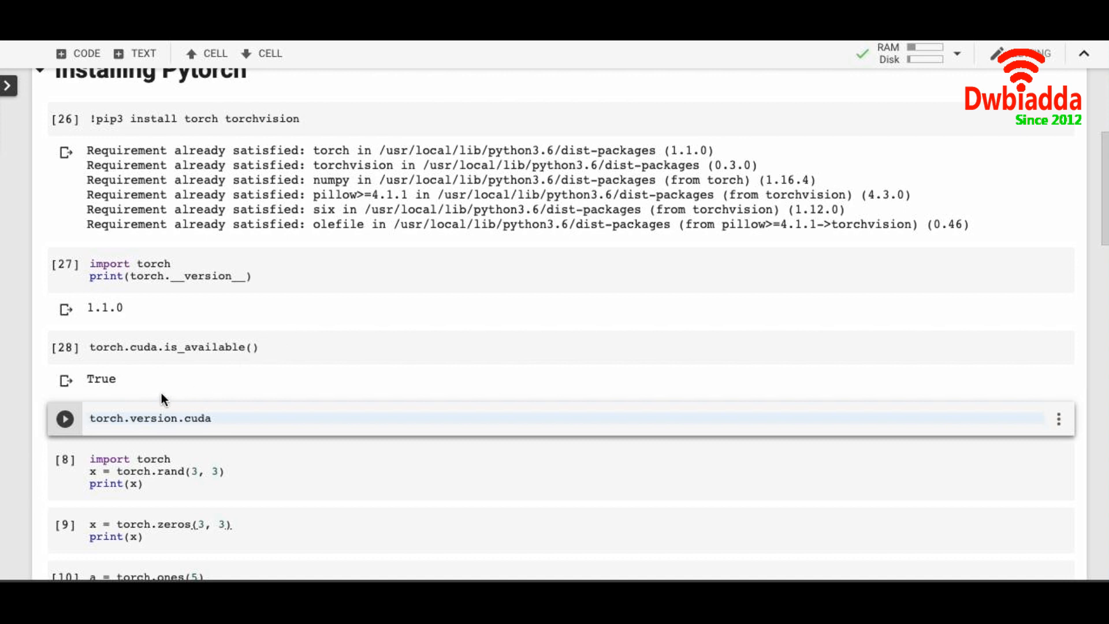
left_click(64, 418)
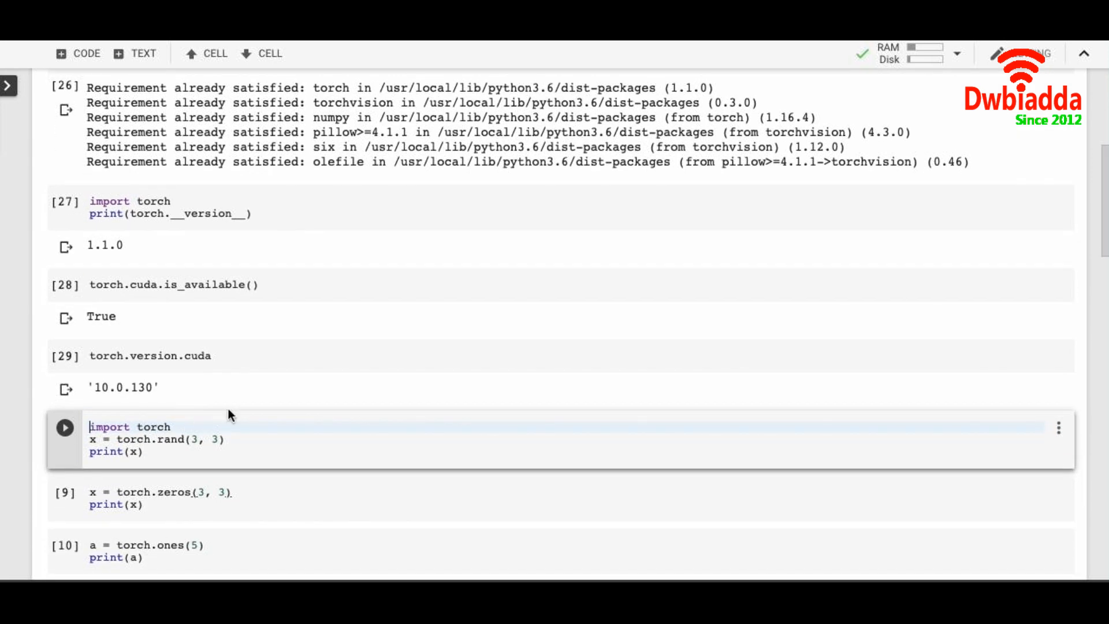
Step: Run the torch.rand(3, 3) cell so it prints a 3×3 tensor of random values
left_click(64, 427)
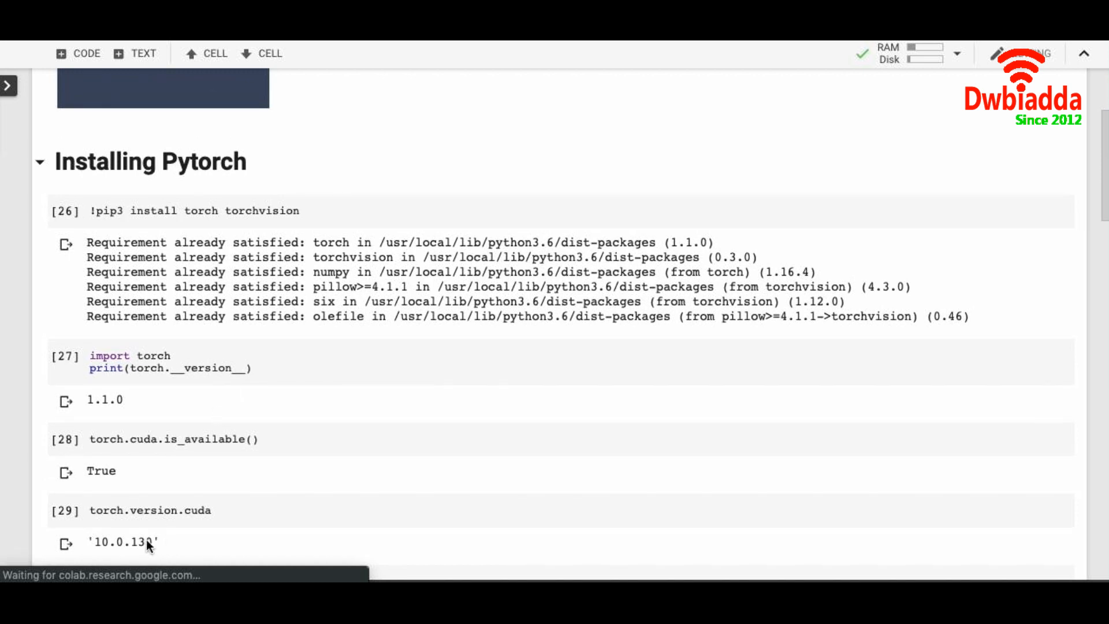
scroll("down", 3)
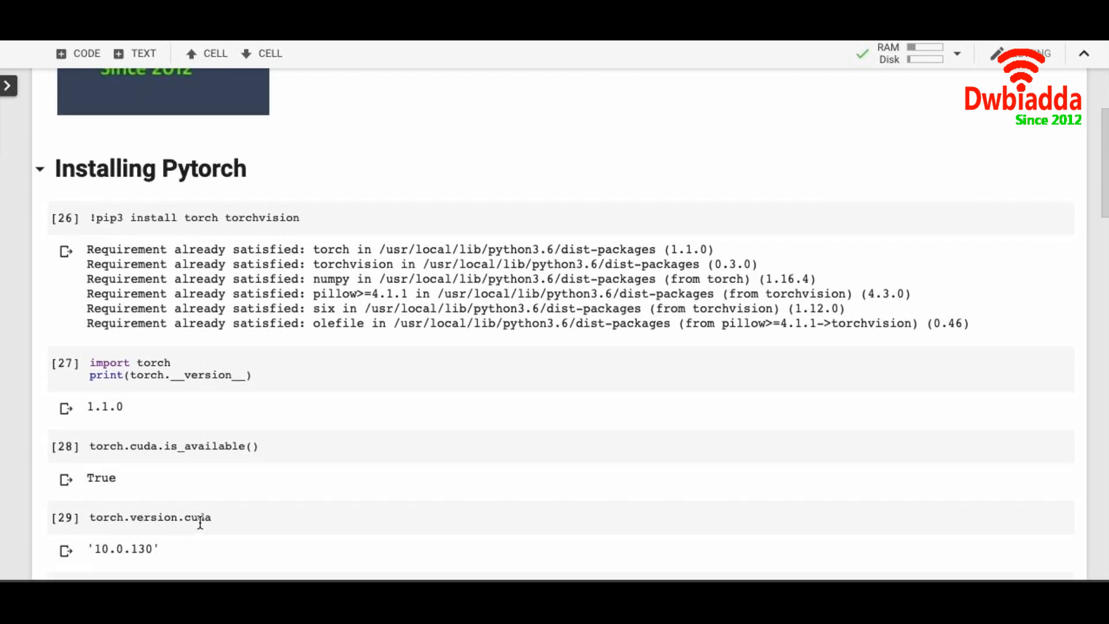
scroll("down", 3)
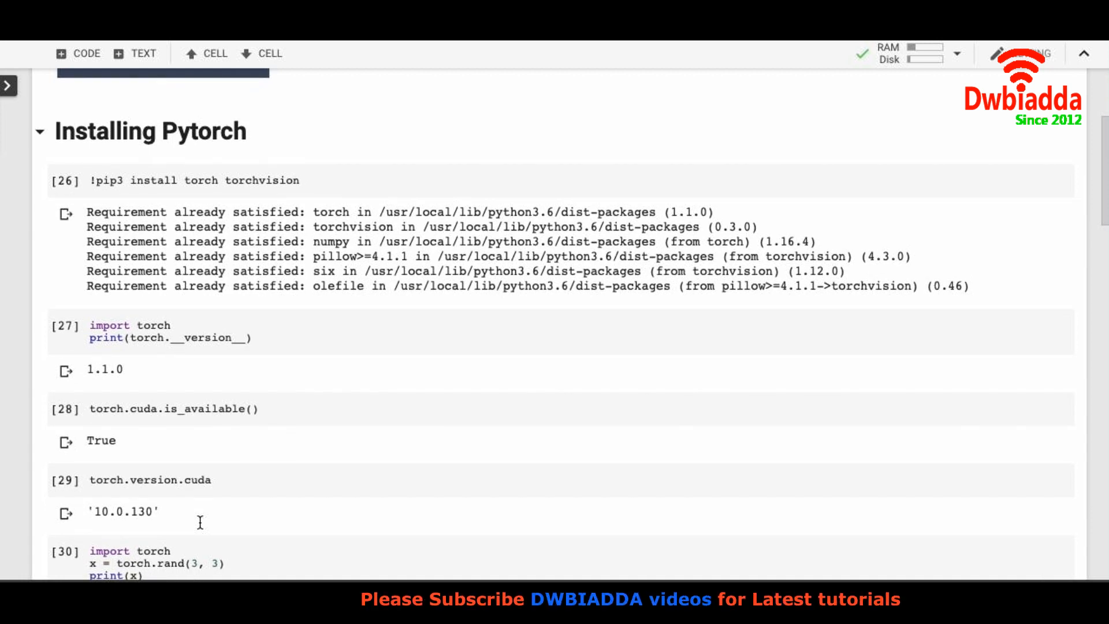
scroll("down", 3)
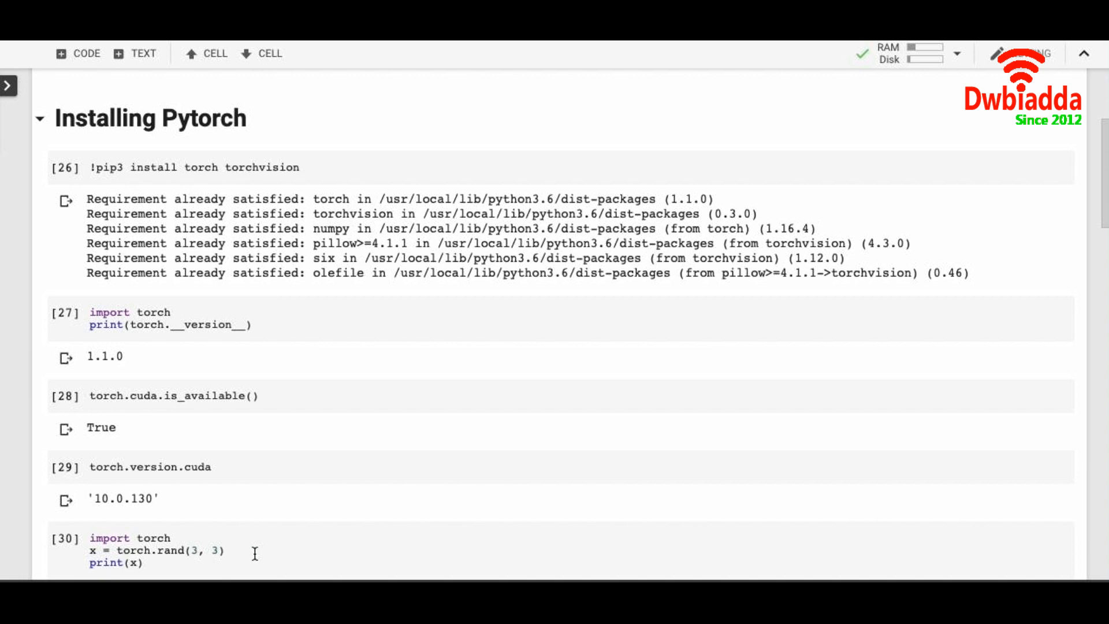
mouse_move(227, 571)
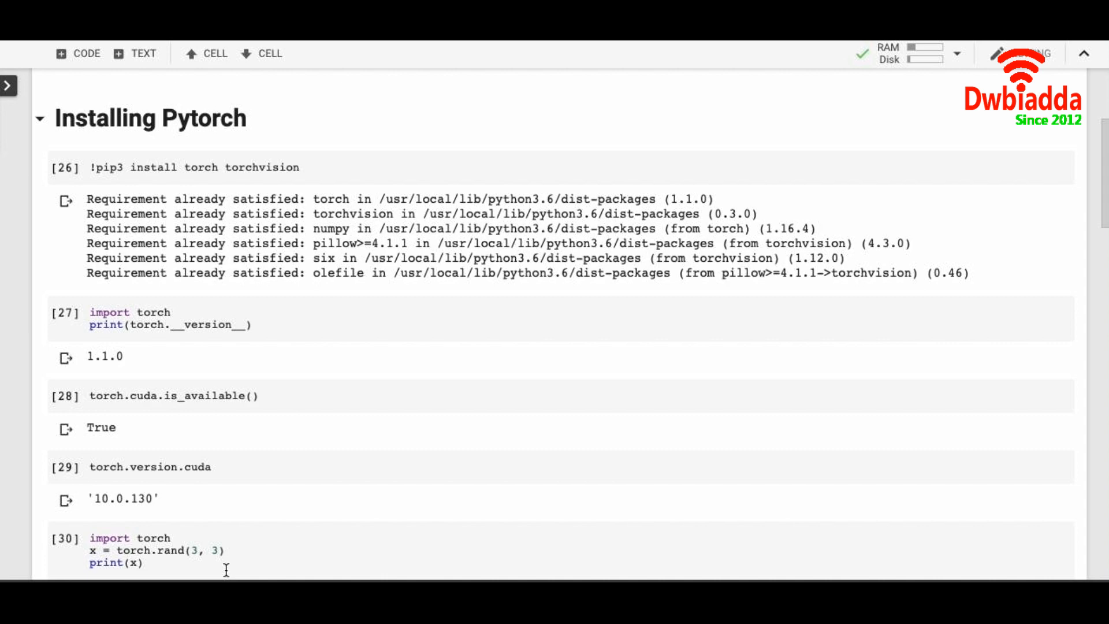
mouse_move(257, 556)
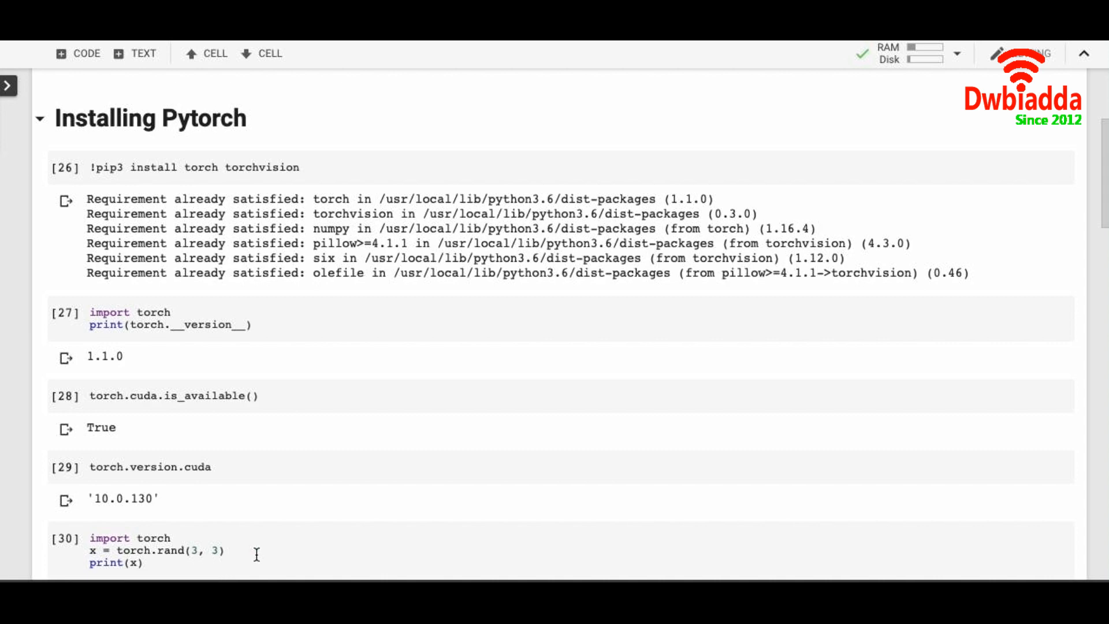
scroll("down", 3)
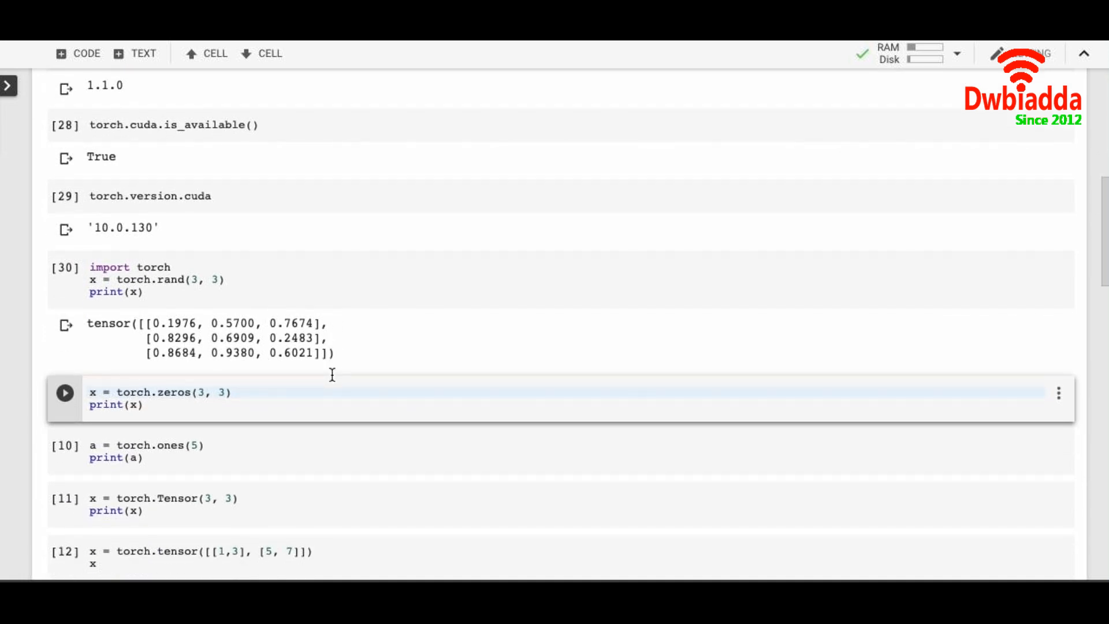
Step: Run the torch.zeros(3, 3), torch.ones(5) and torch.Tensor(3, 3) cells to print their tensors
left_click(65, 392)
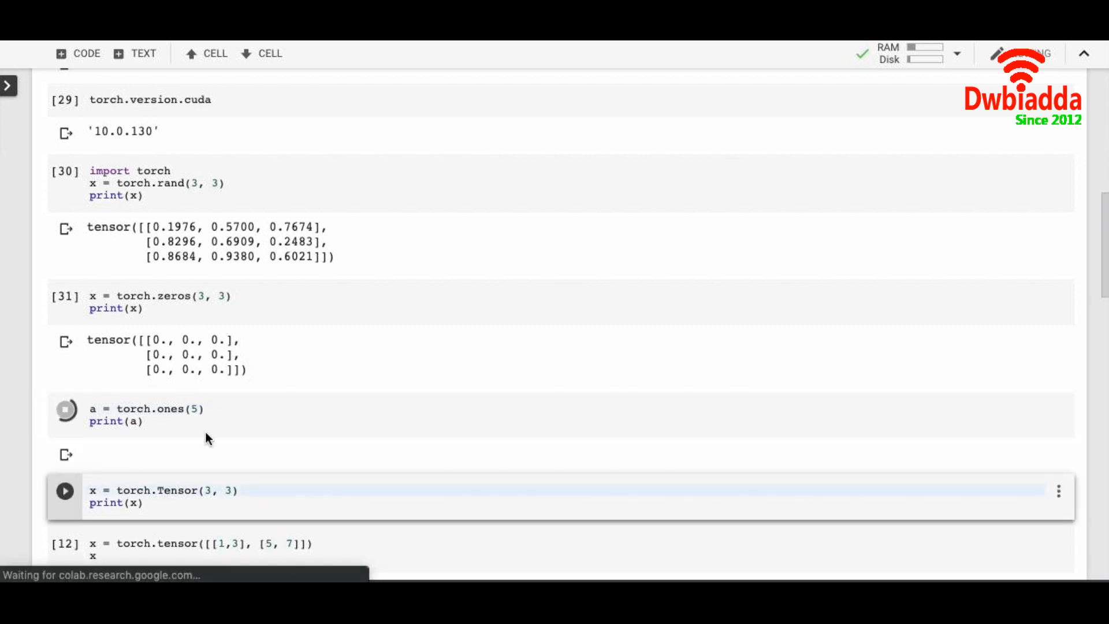
mouse_move(307, 439)
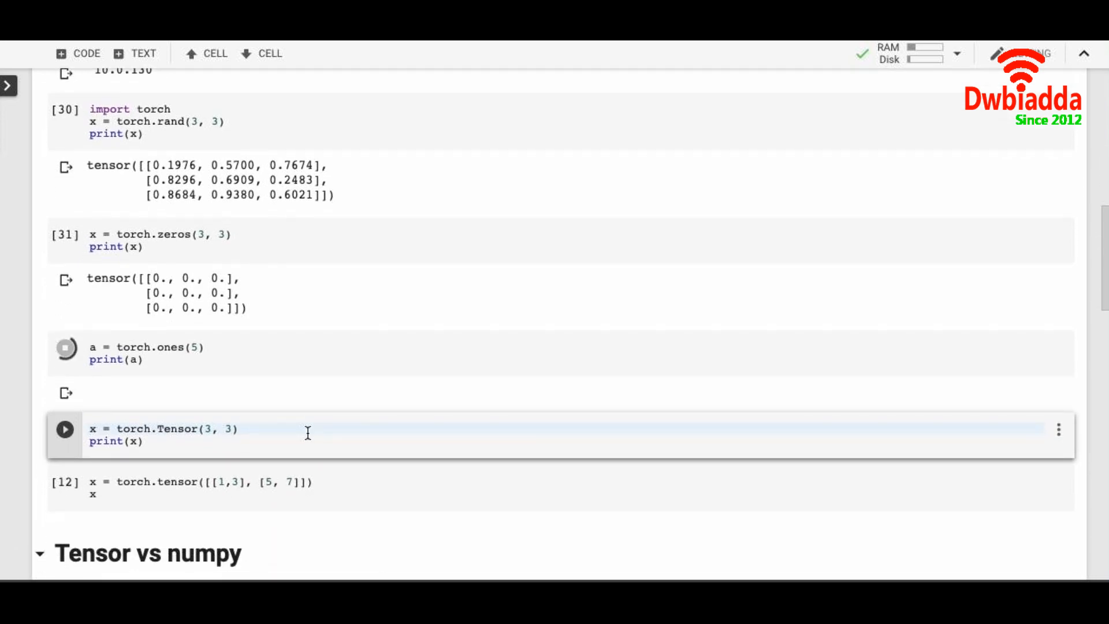
left_click(65, 348)
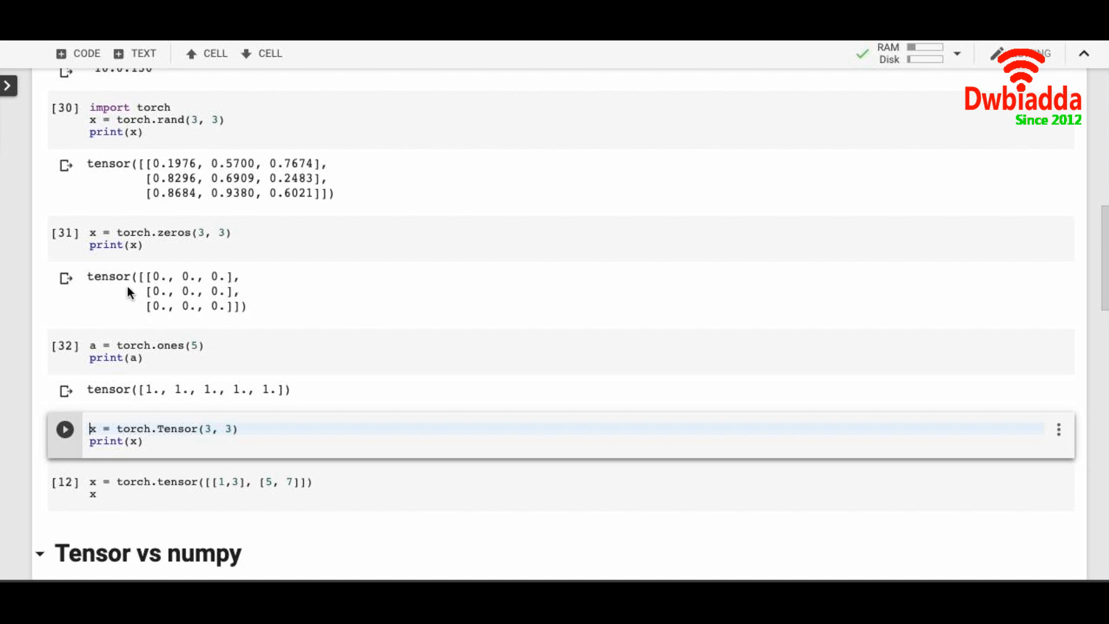
mouse_move(327, 290)
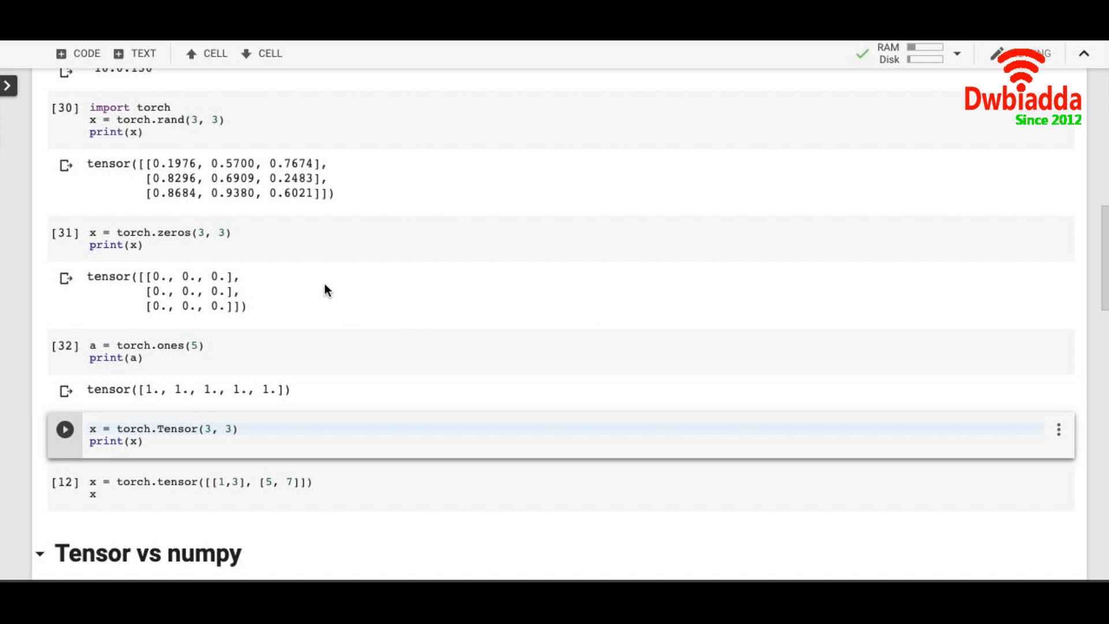
left_click(90, 429)
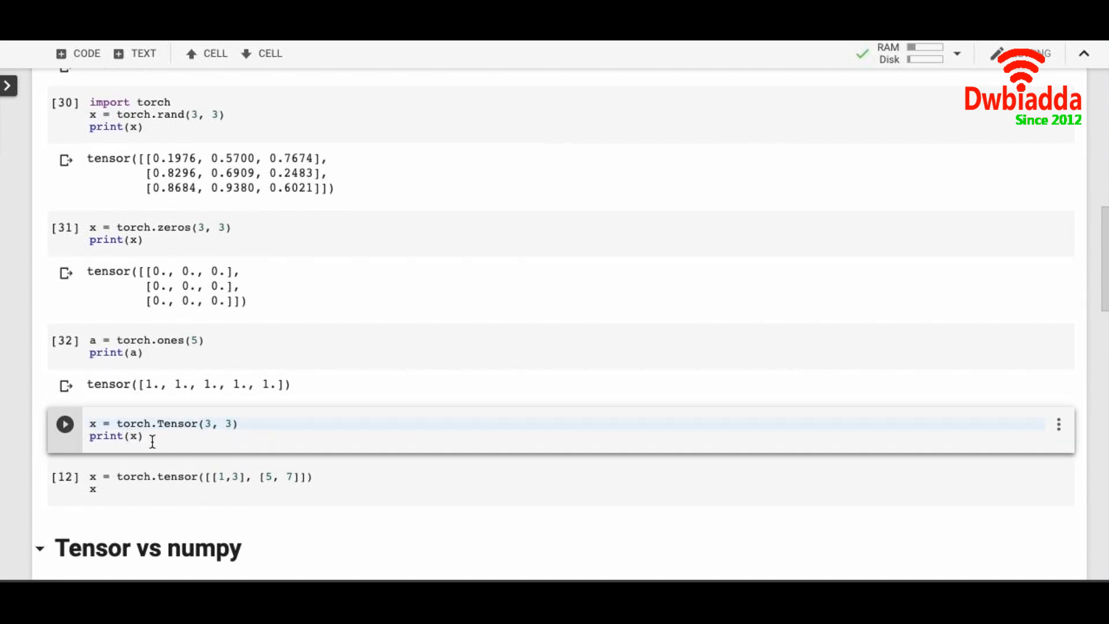
mouse_move(289, 431)
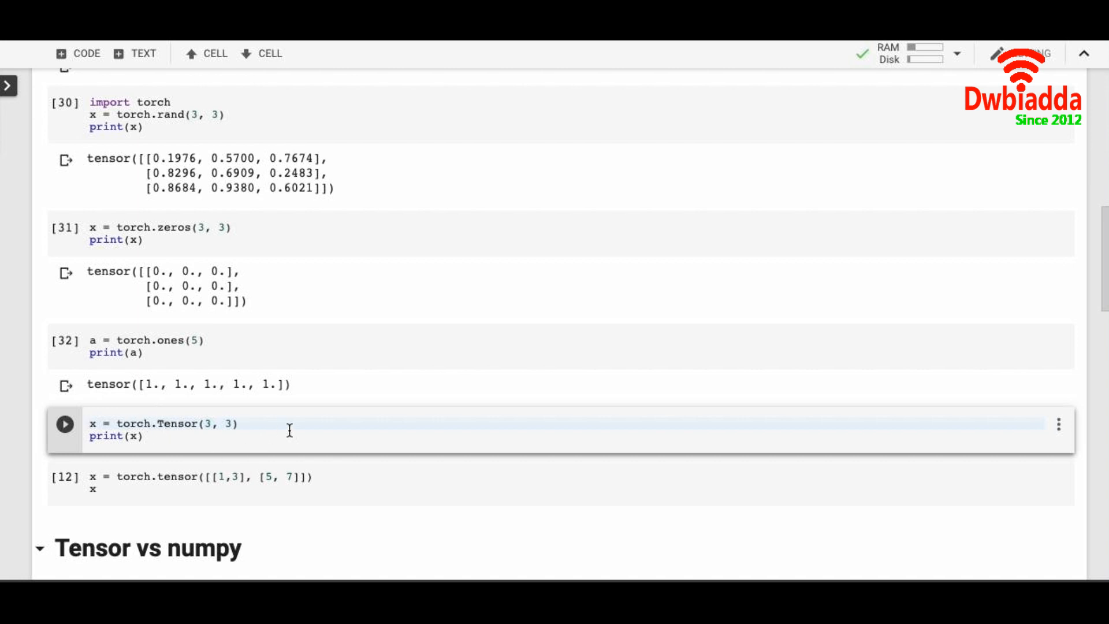
left_click(65, 424)
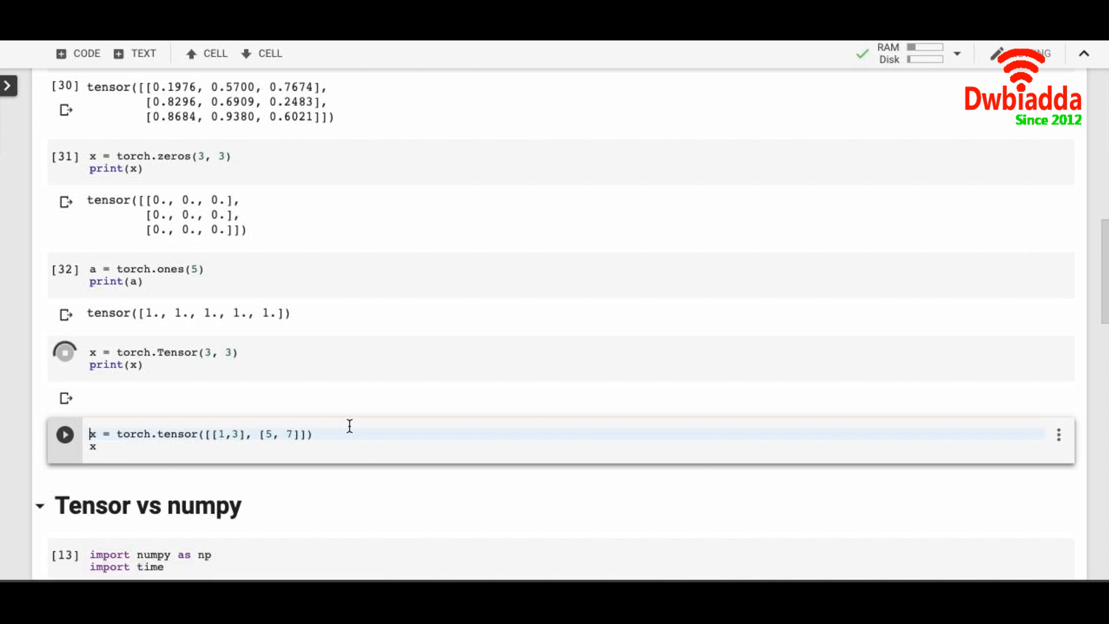
left_click(65, 351)
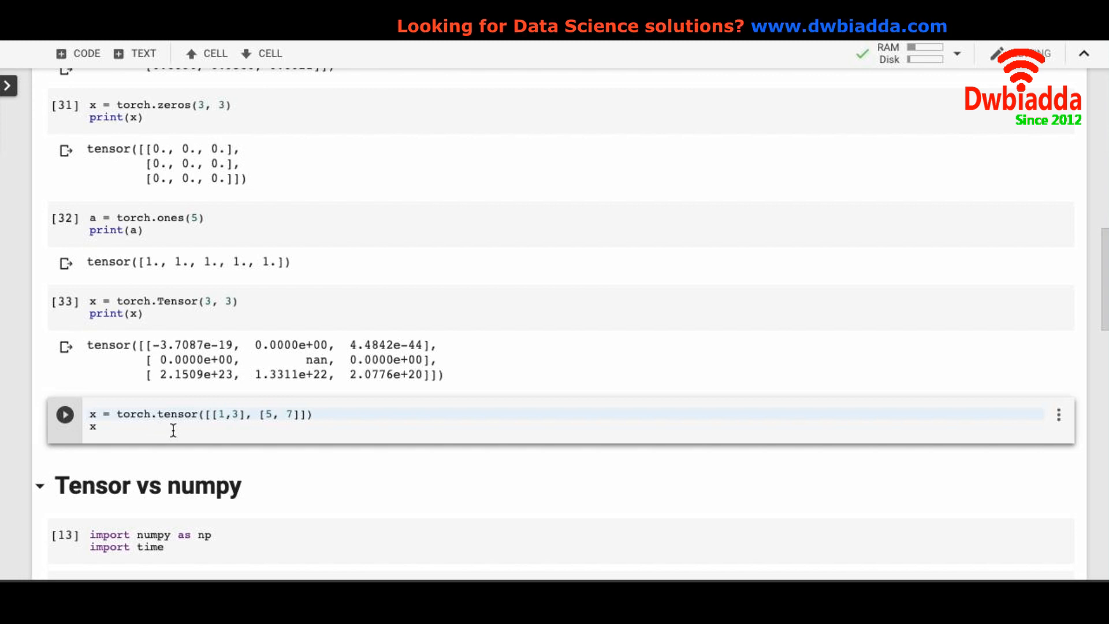
mouse_move(219, 431)
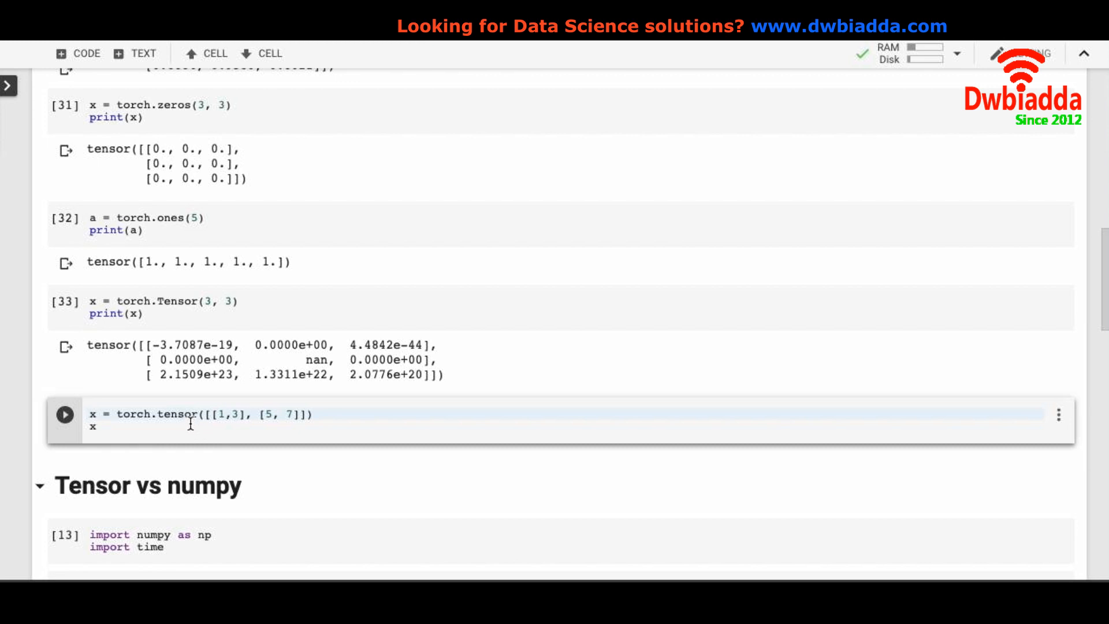
mouse_move(302, 426)
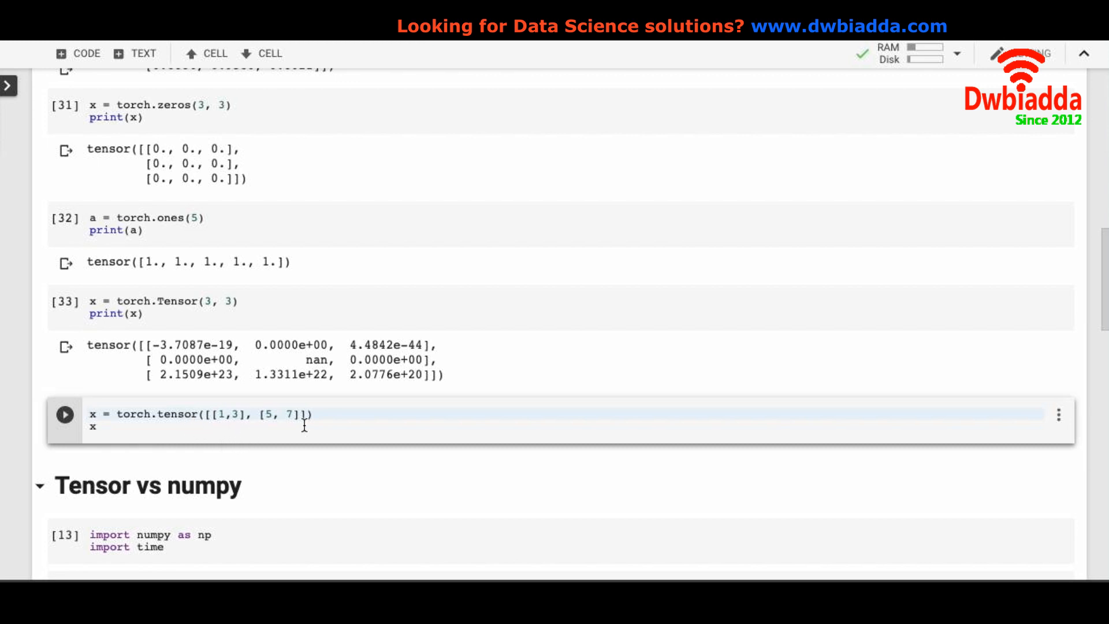
mouse_move(225, 424)
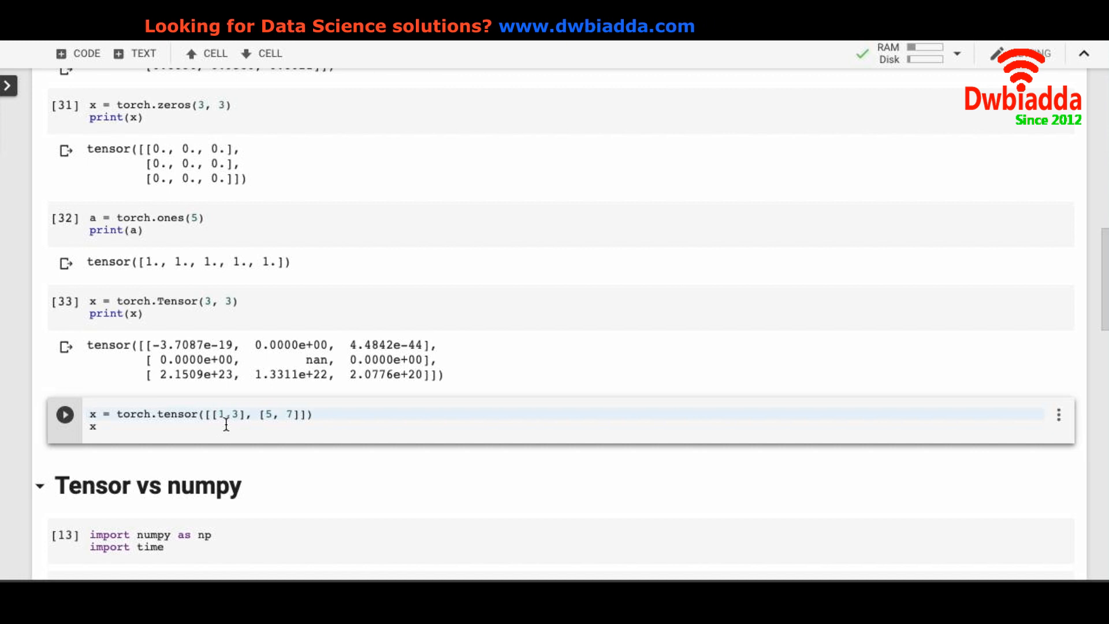
Step: Run the torch.tensor([[1,3],[5,7]]) cell so it outputs the 2×2 tensor
left_click(65, 415)
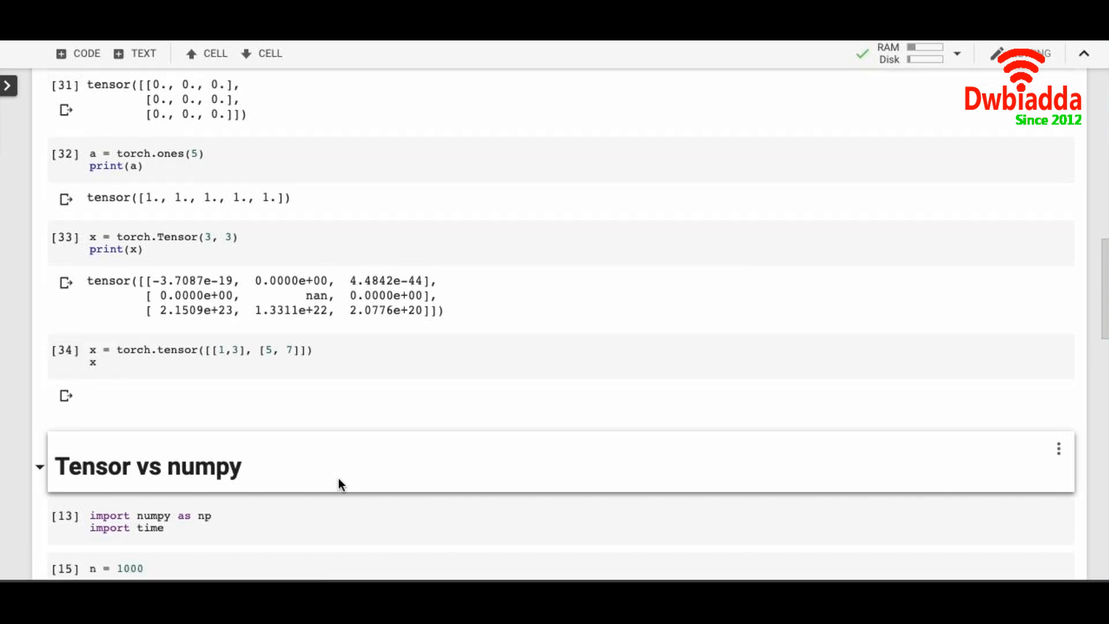
scroll("down", 3)
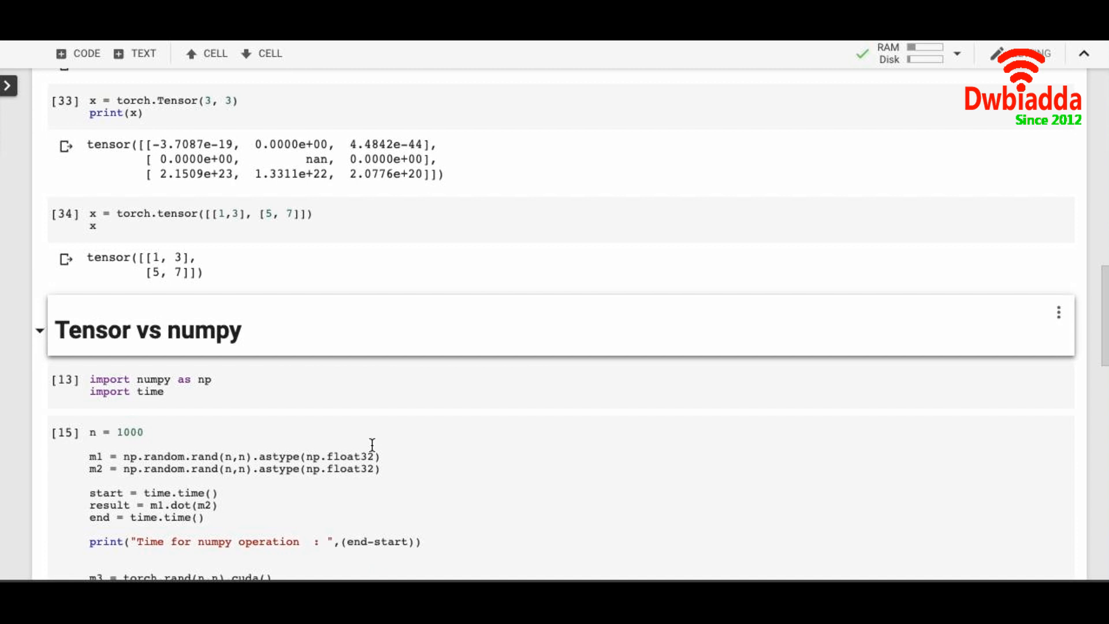
mouse_move(352, 392)
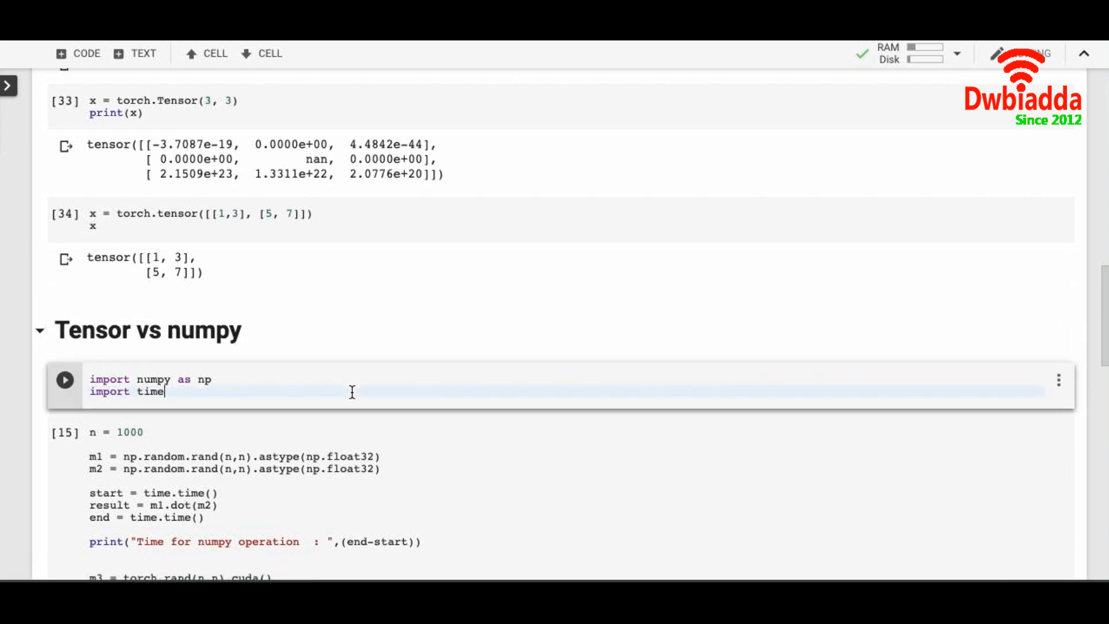
Step: Run the numpy/time imports and the numpy-versus-tensor timing comparison cell
left_click(65, 379)
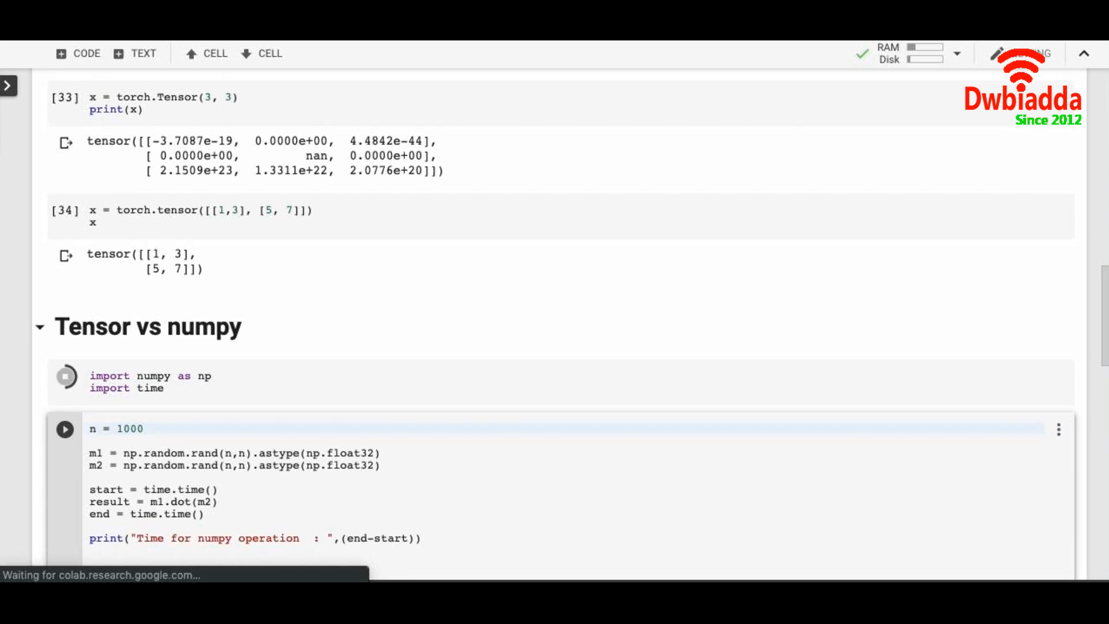
scroll("down", 3)
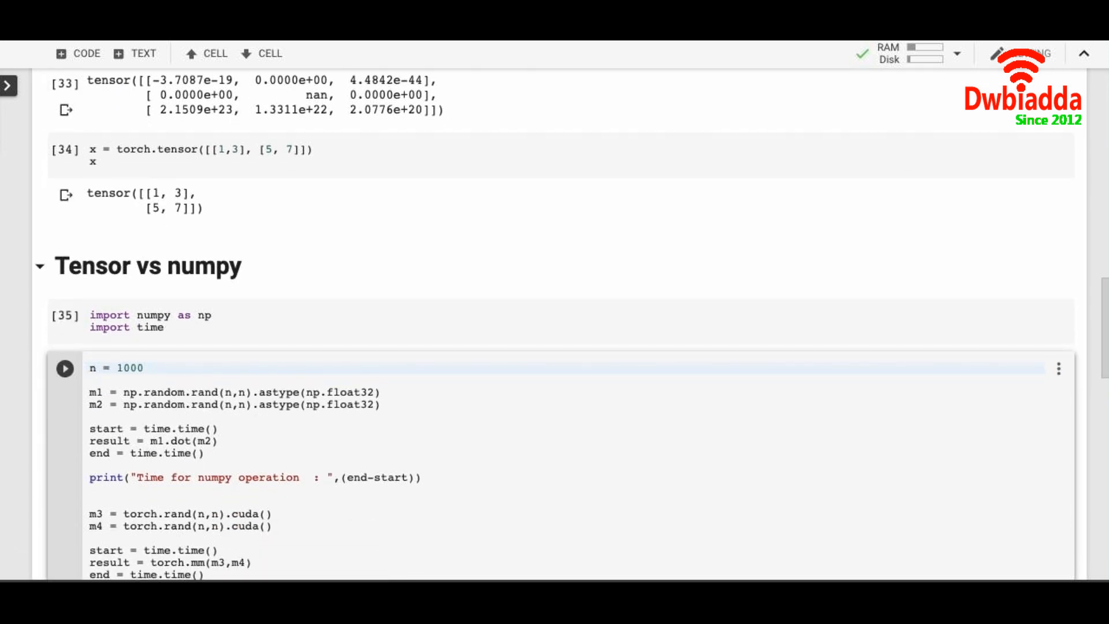
scroll("down", 3)
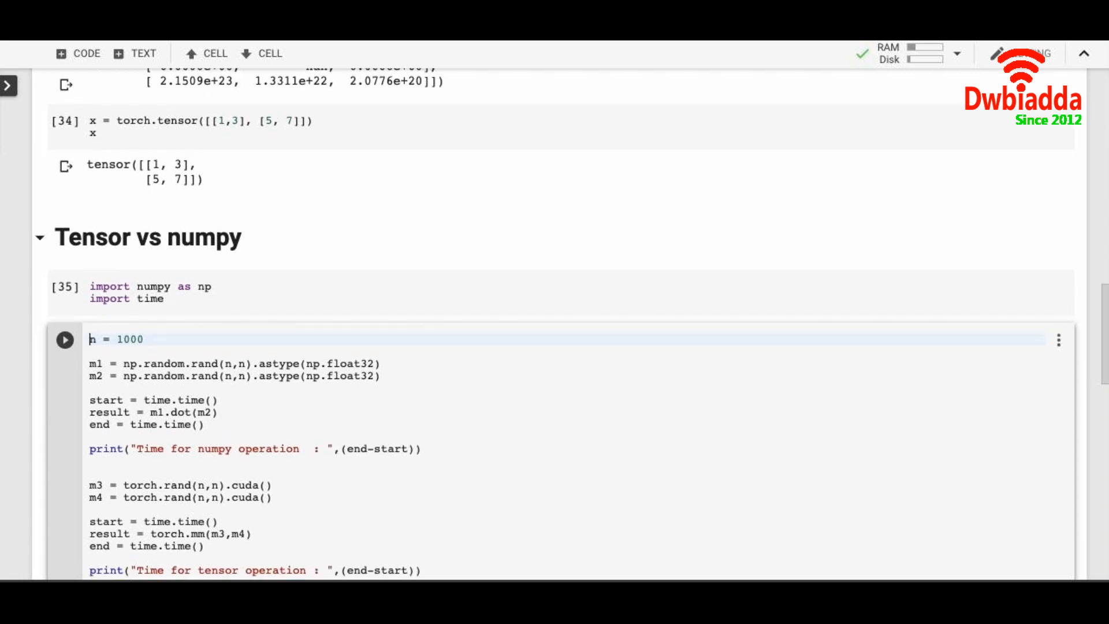
scroll("down", 3)
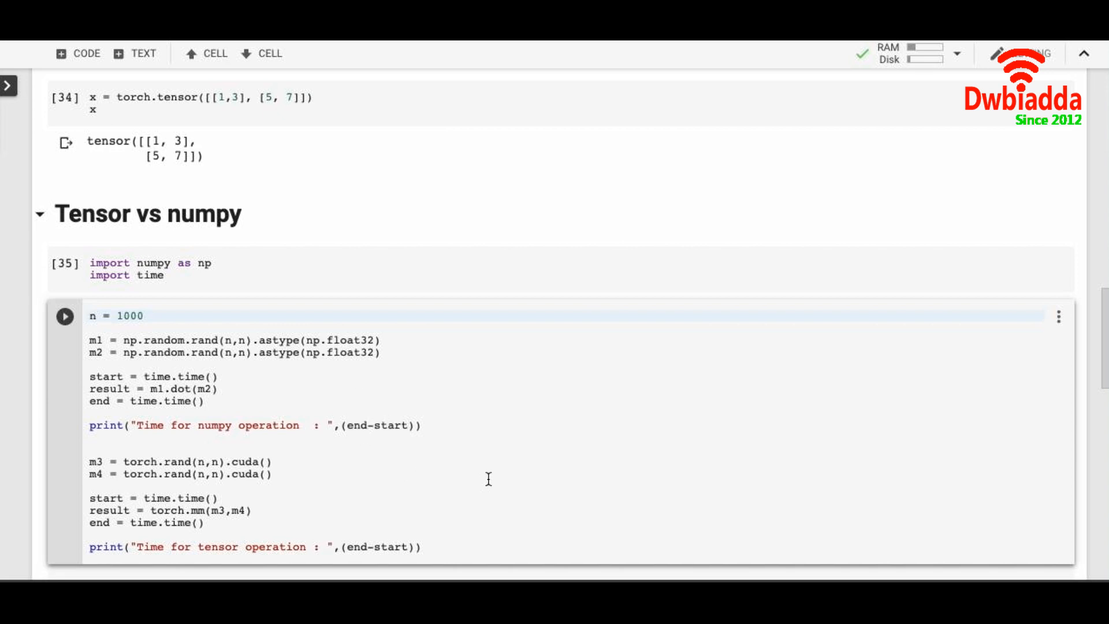
left_click(65, 316)
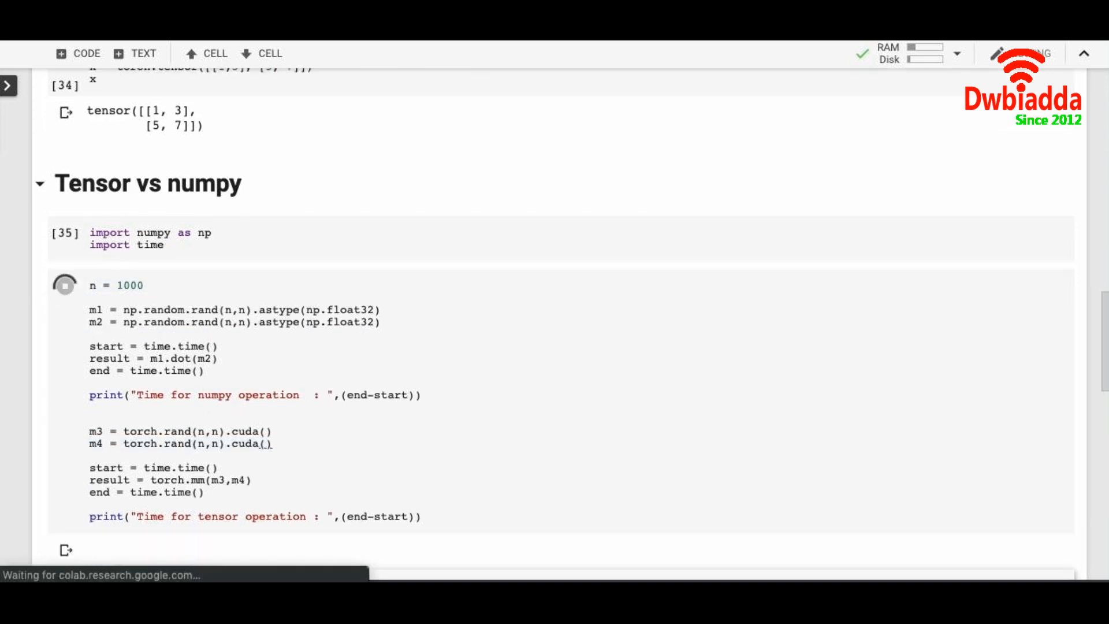
mouse_move(184, 347)
type("type(m1)")
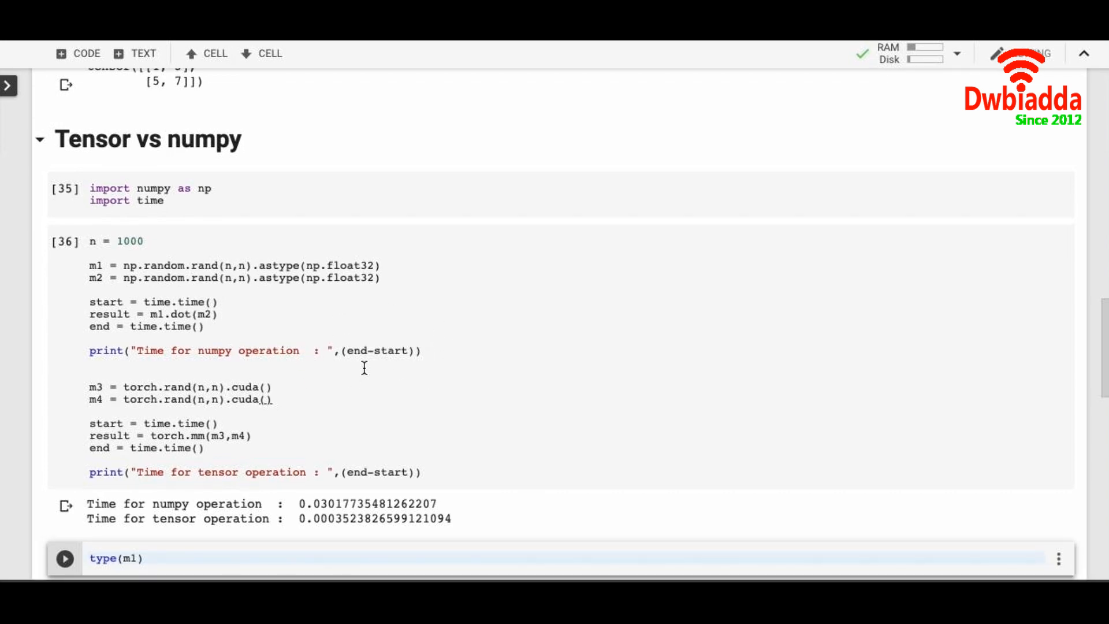
mouse_move(481, 364)
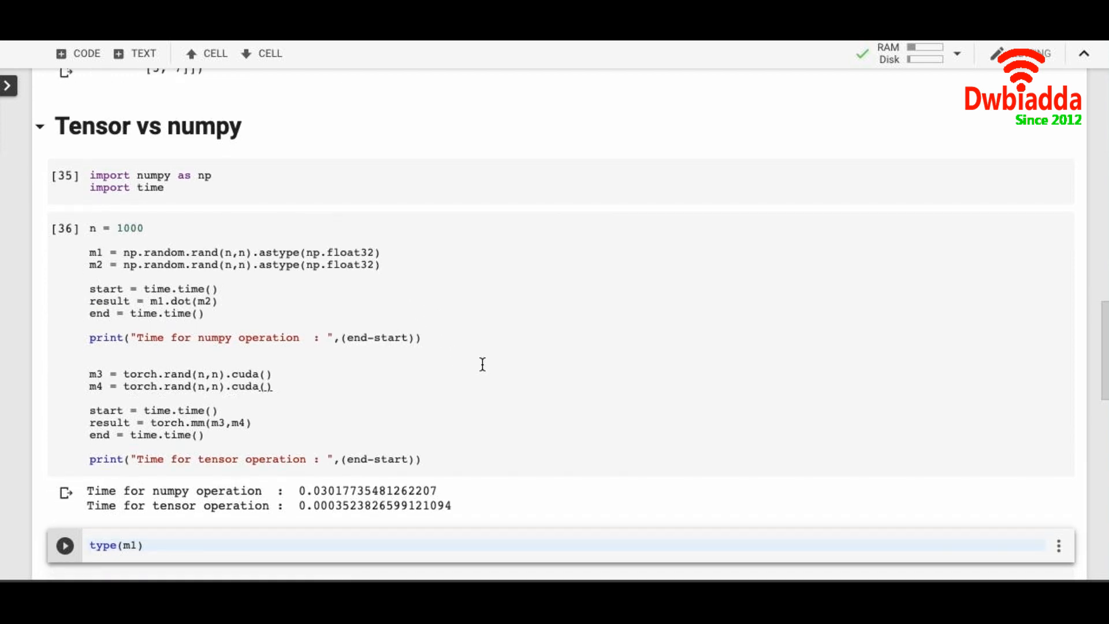
mouse_move(487, 405)
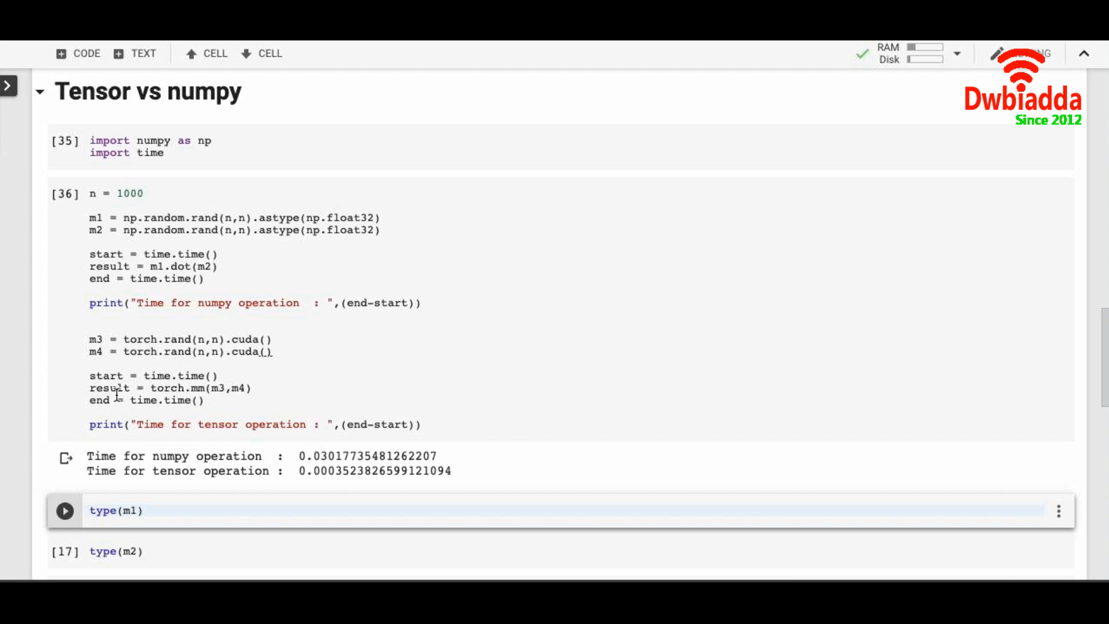
mouse_move(84, 393)
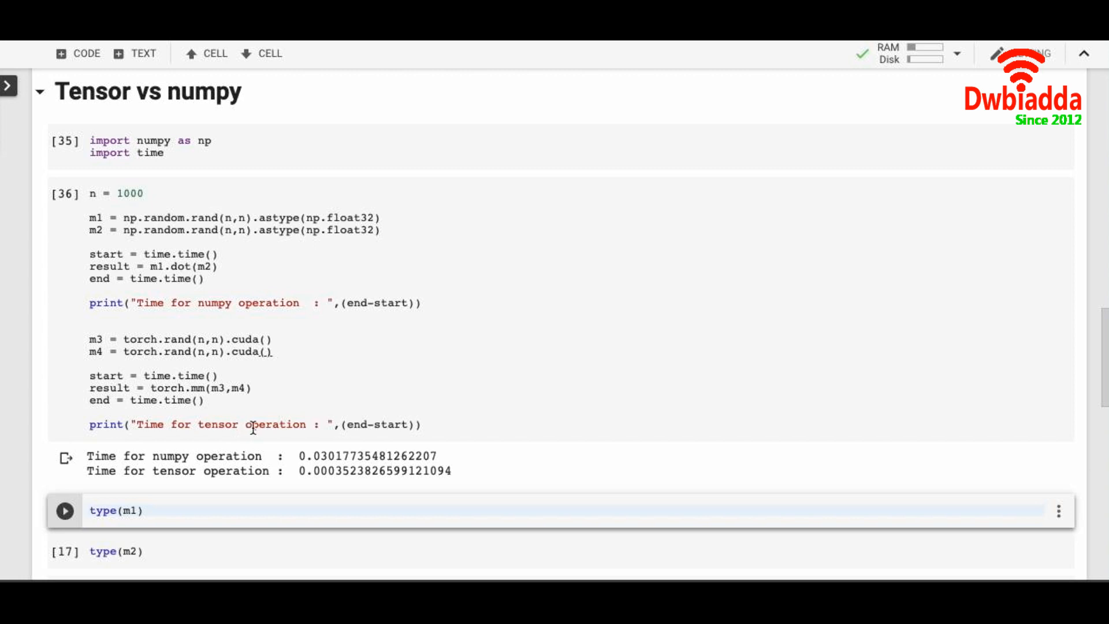
mouse_move(401, 444)
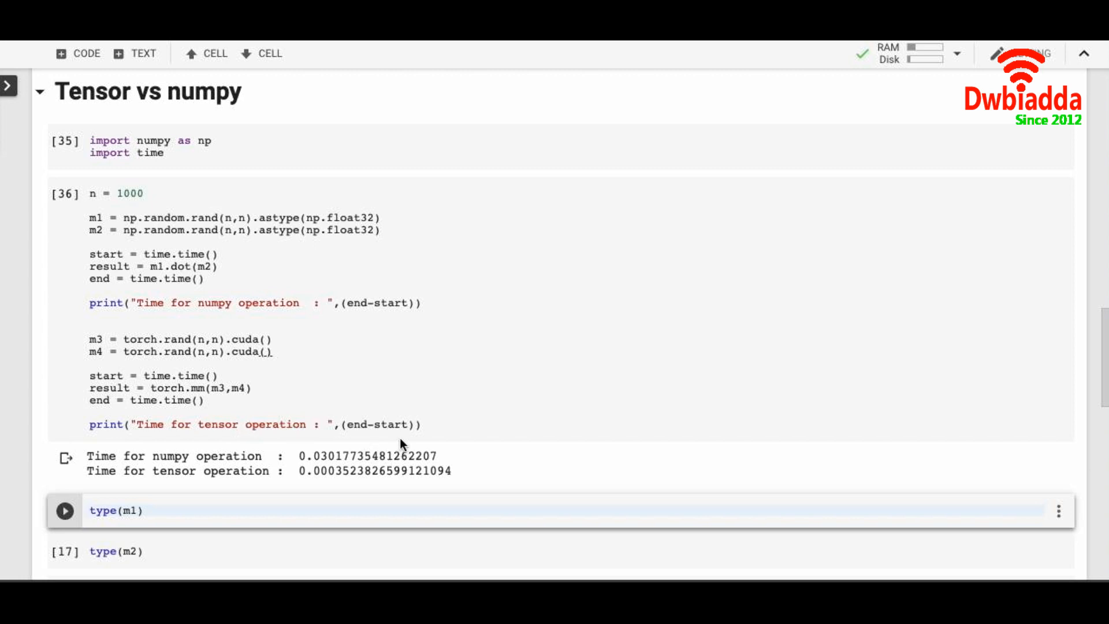
Step: Rerun the timing cell, now printing about 0.036 s numpy versus 0.00026 s tensor
left_click(115, 509)
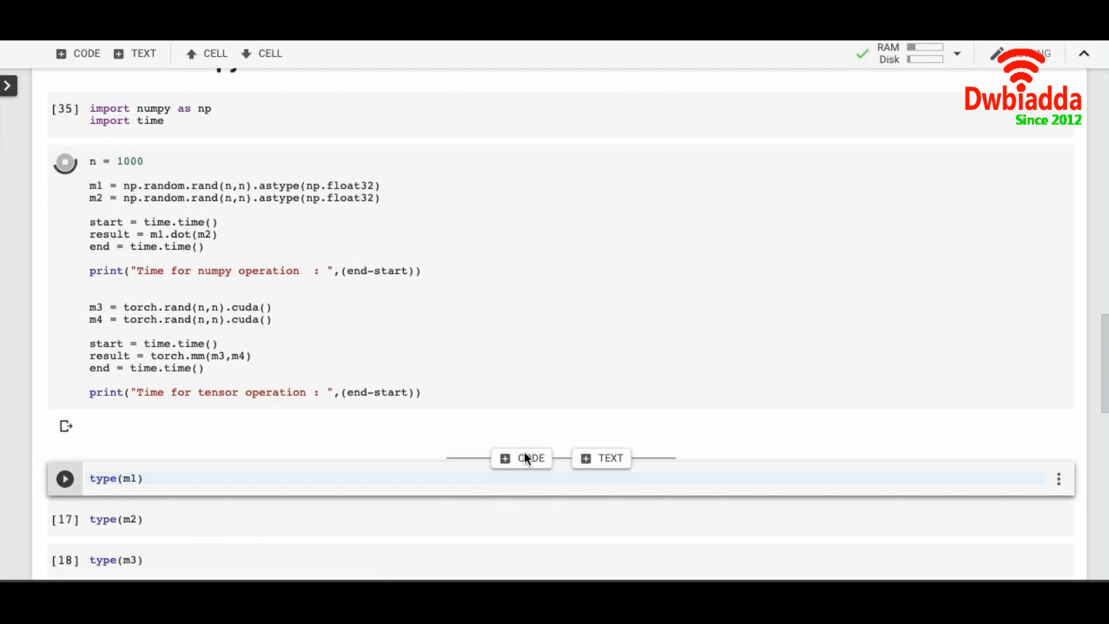
left_click(64, 162)
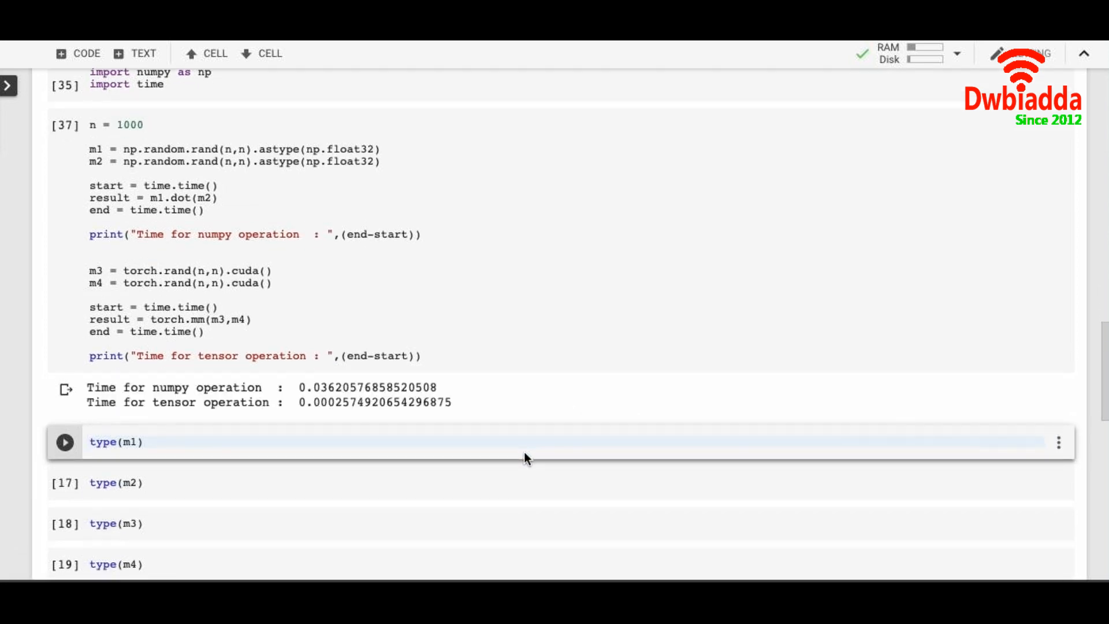
Step: Run the type(m1)…type(m4) cells and the torch.from_numpy conversion timing cell (about 0.031 s)
scroll("down", 3)
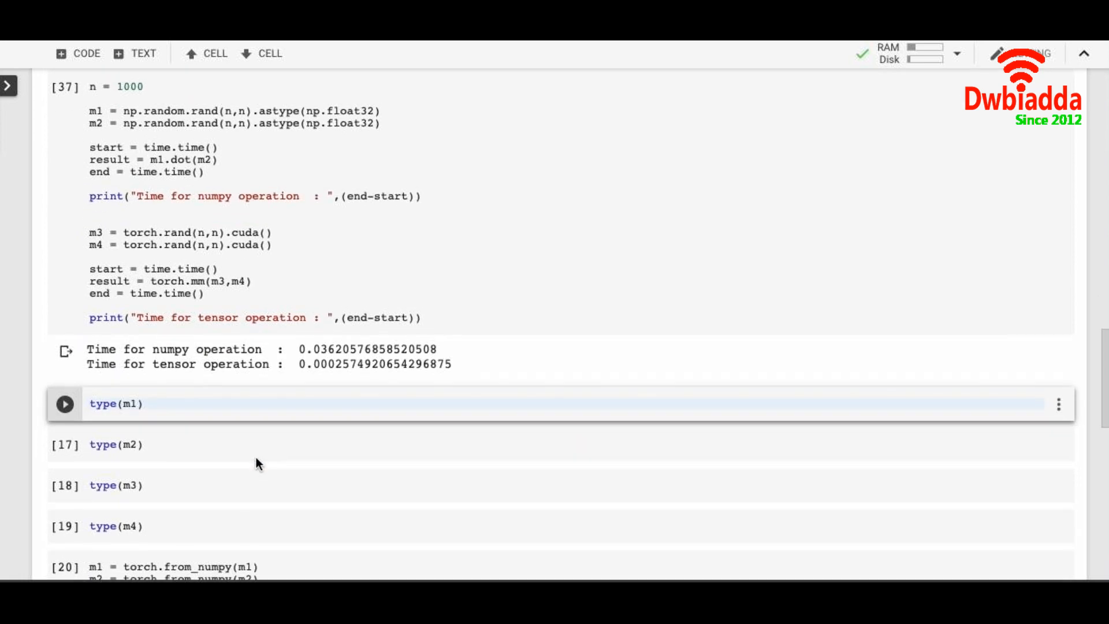
scroll("down", 3)
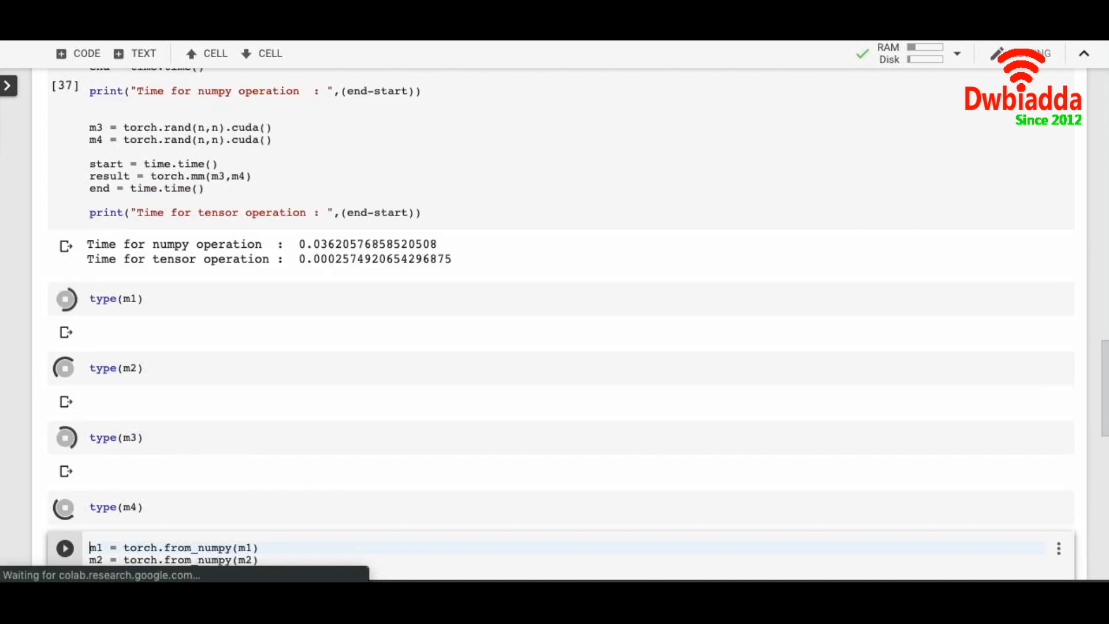
scroll("down", 3)
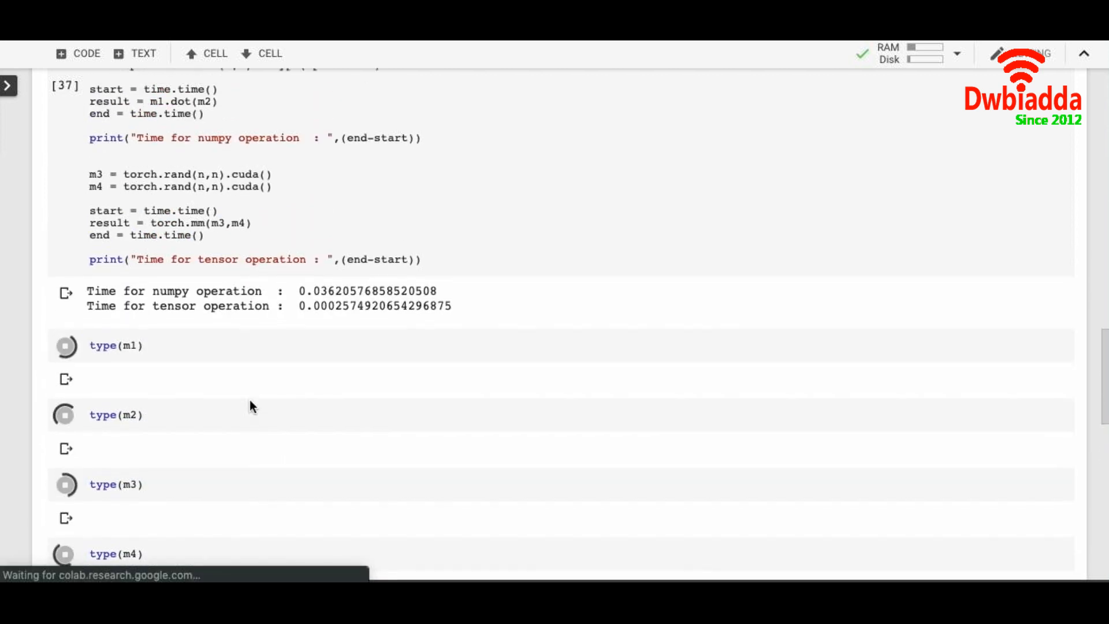
scroll("down", 3)
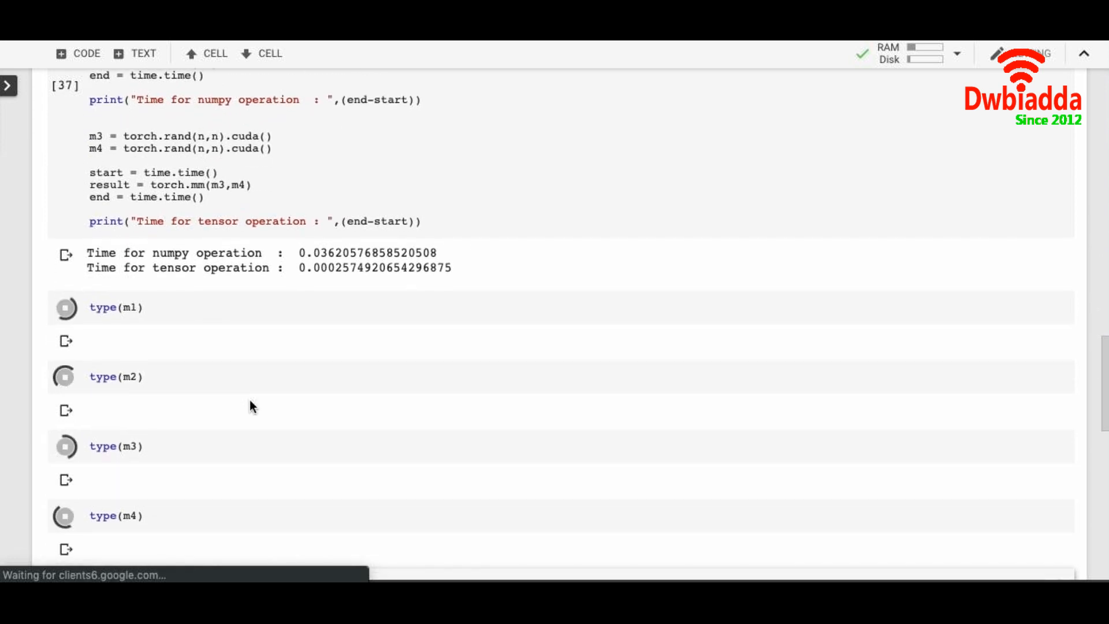
scroll("down", 3)
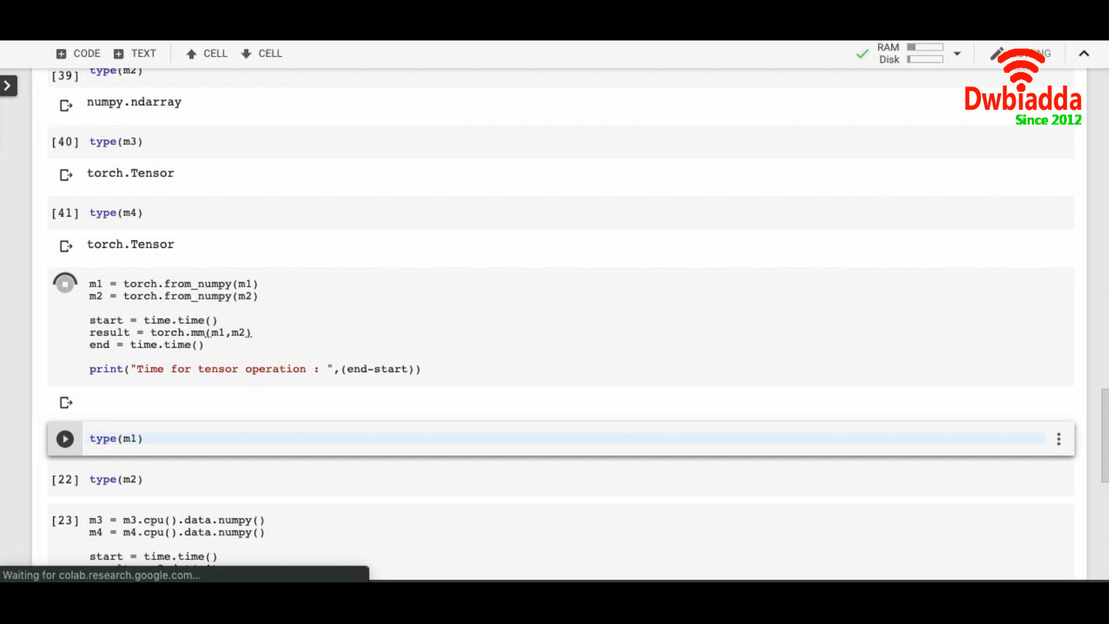
scroll("down", 3)
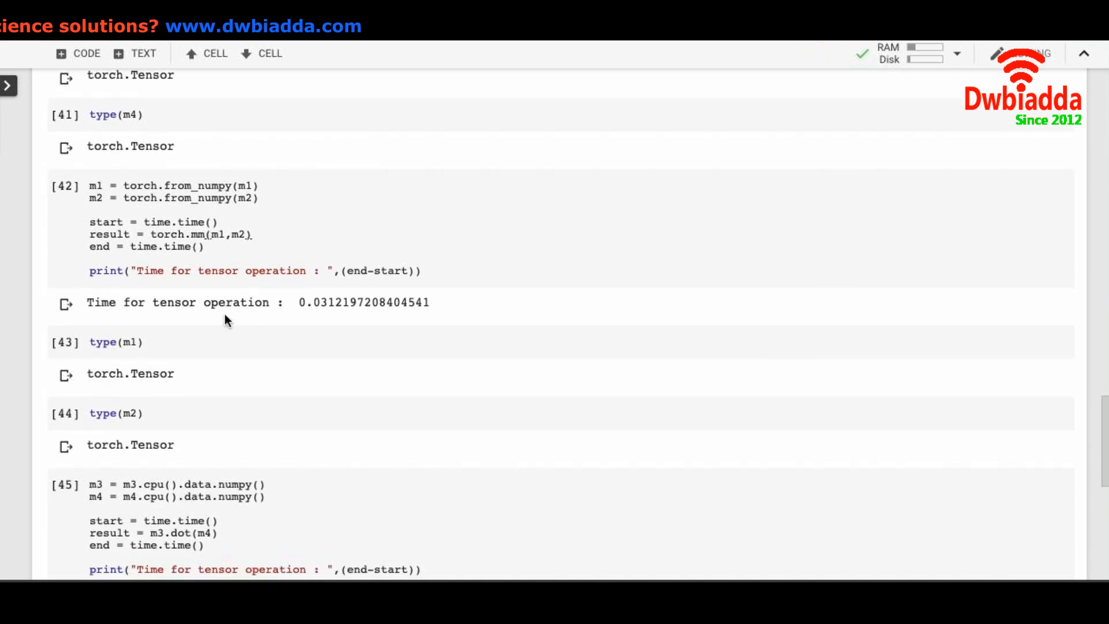
mouse_move(162, 535)
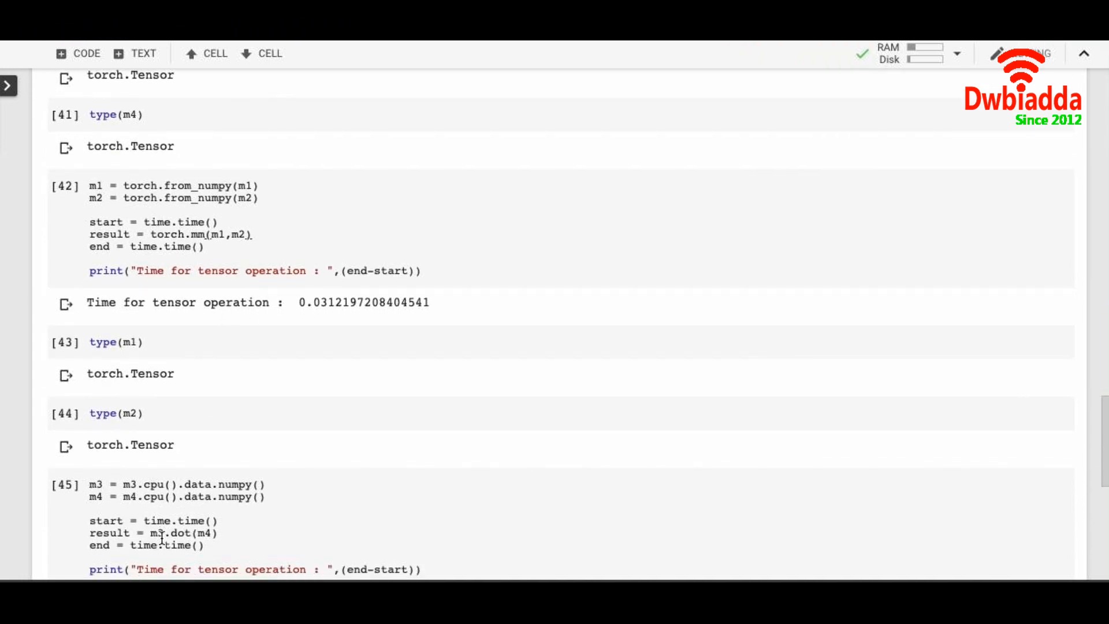
mouse_move(253, 531)
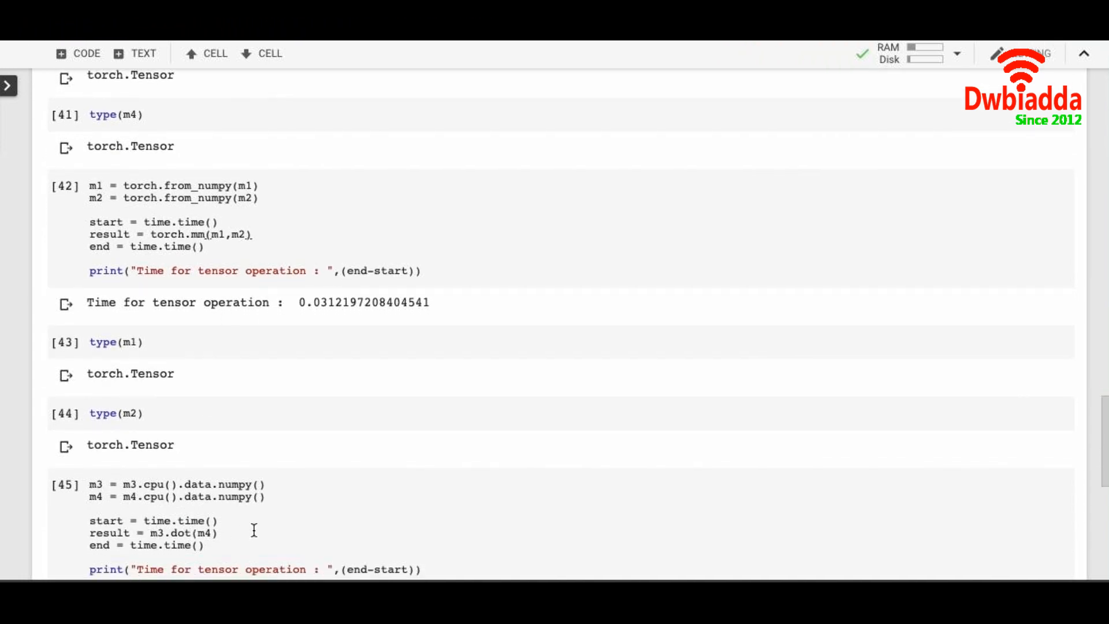
Step: Run type(m1), type(m2), the .cpu().data.numpy() dot timing (about 0.042 s), then type(m3), type(m4)
scroll("down", 3)
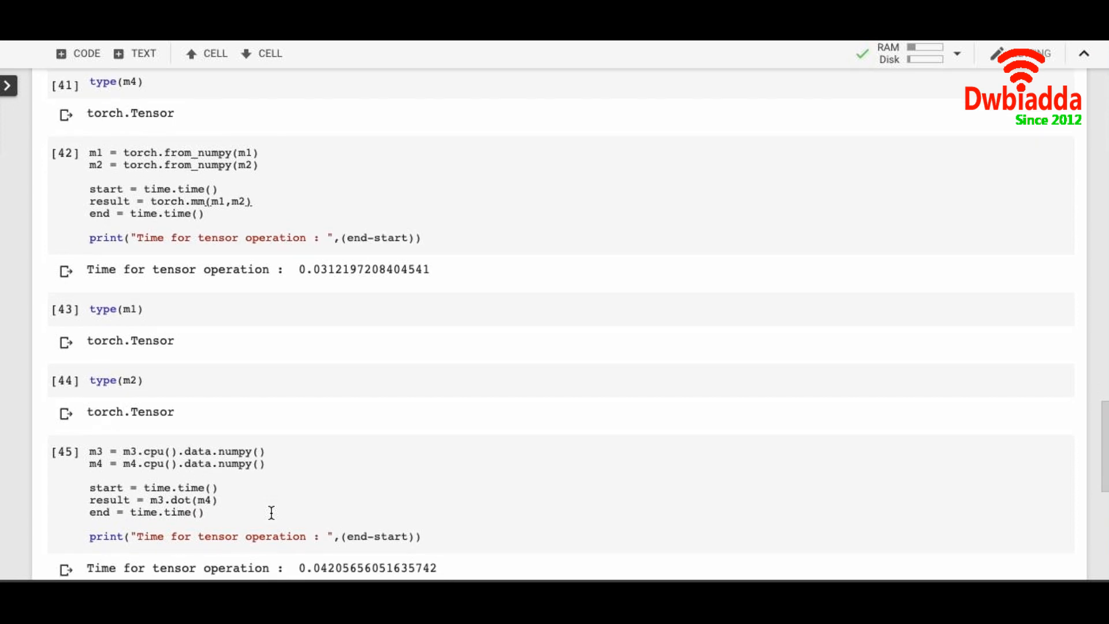
scroll("down", 3)
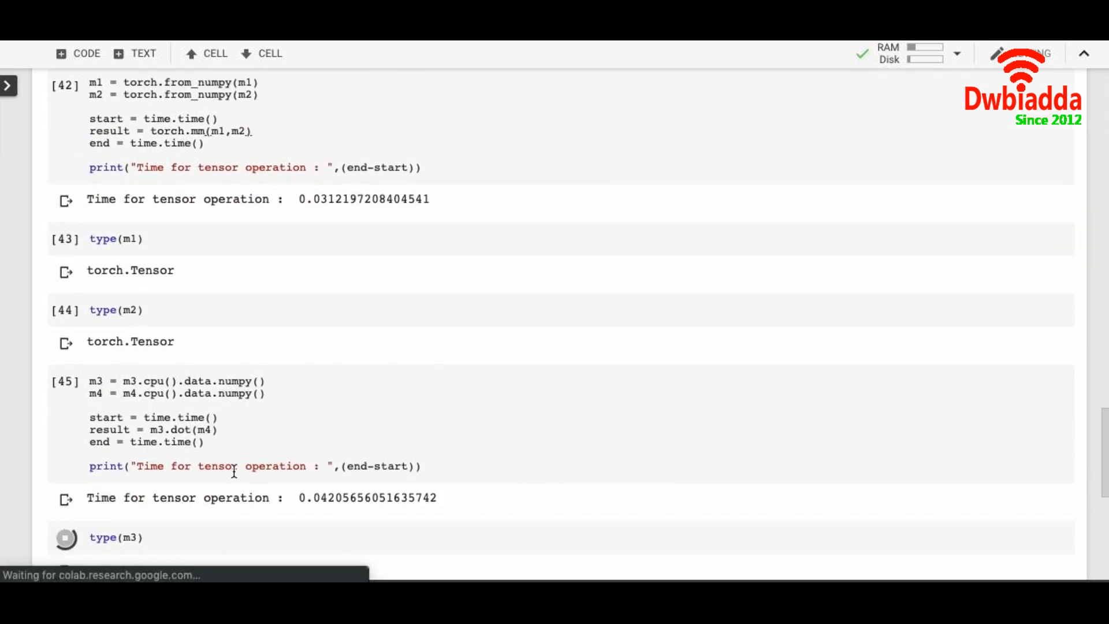
mouse_move(160, 418)
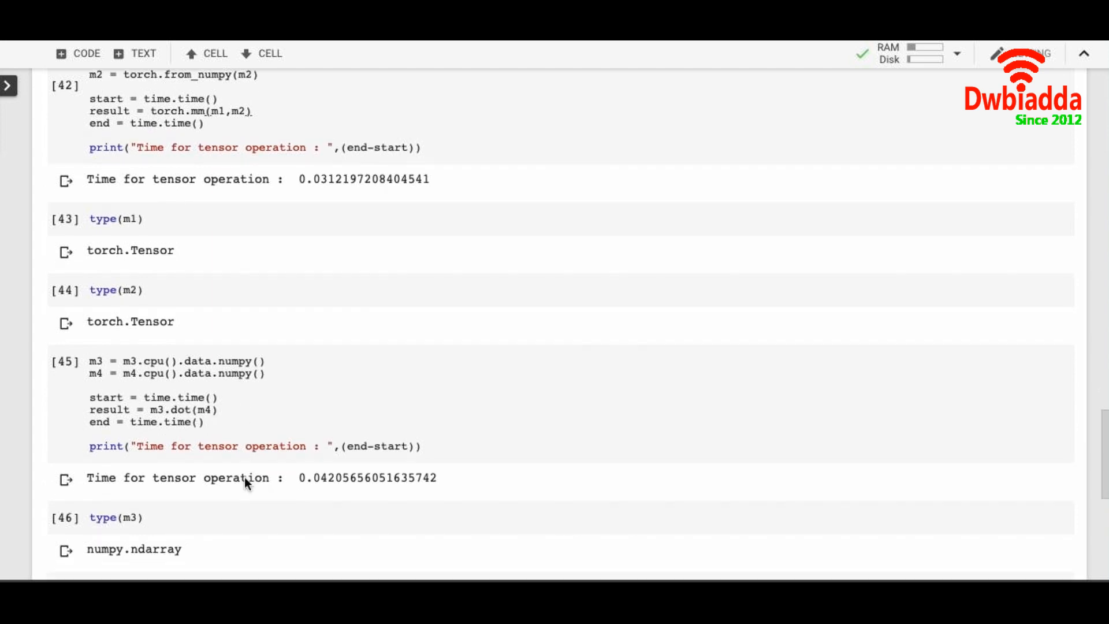
scroll("down", 3)
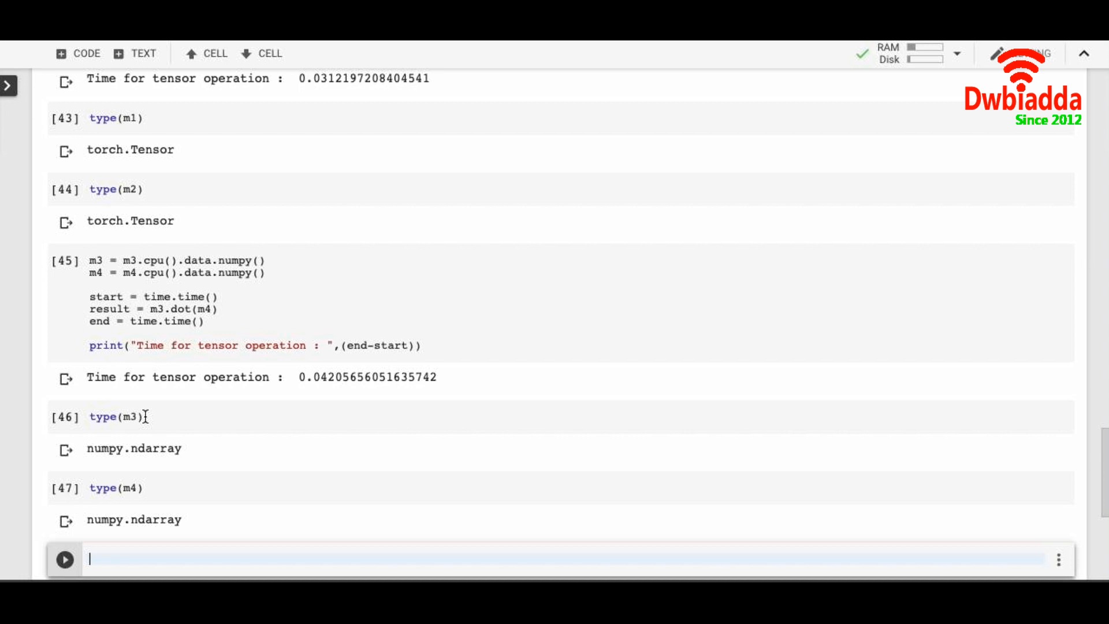
mouse_move(188, 487)
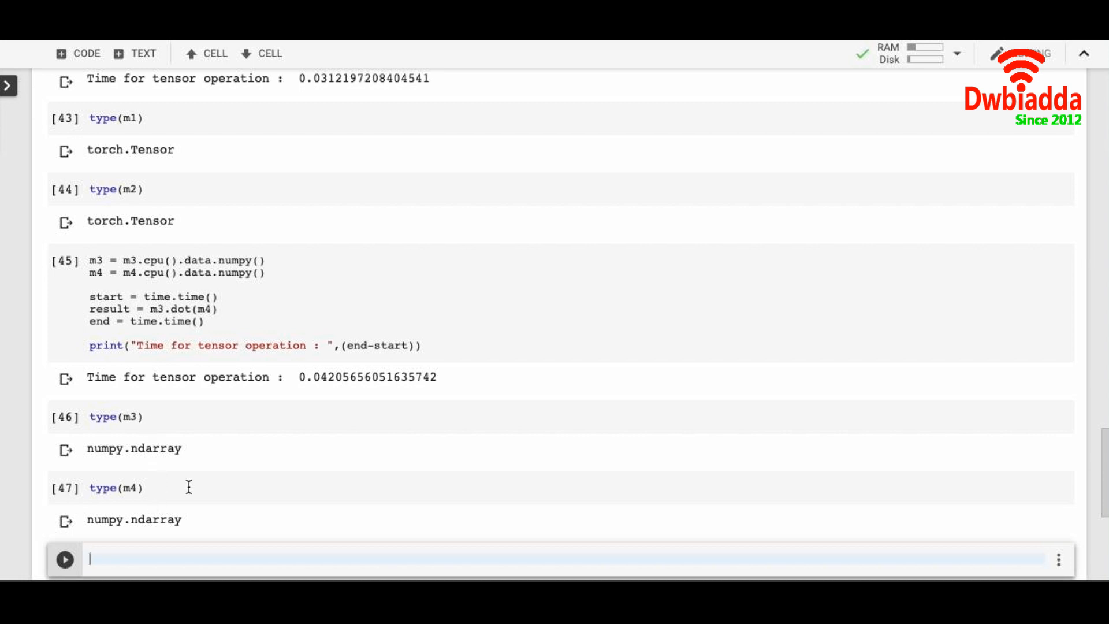